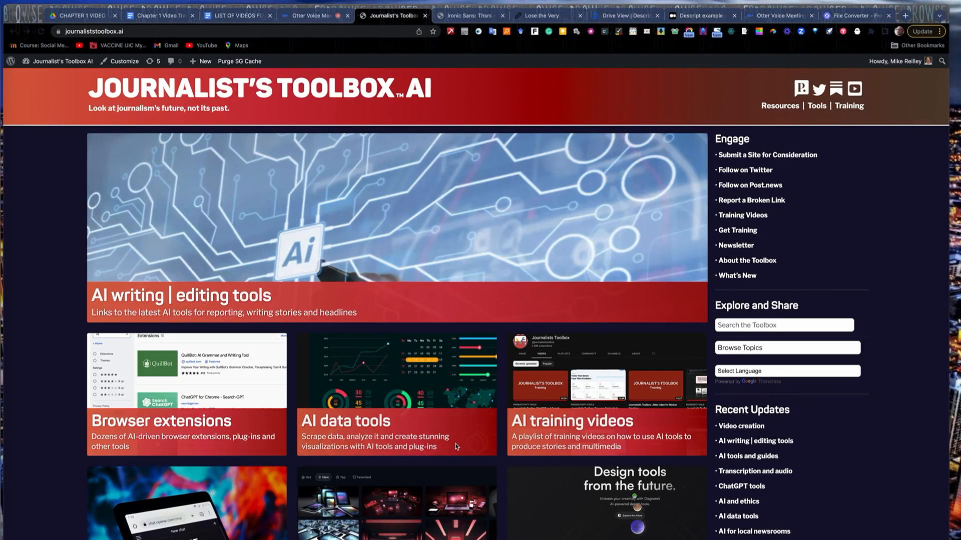
{"action": "mouse_move", "coordinate": [421, 411]}
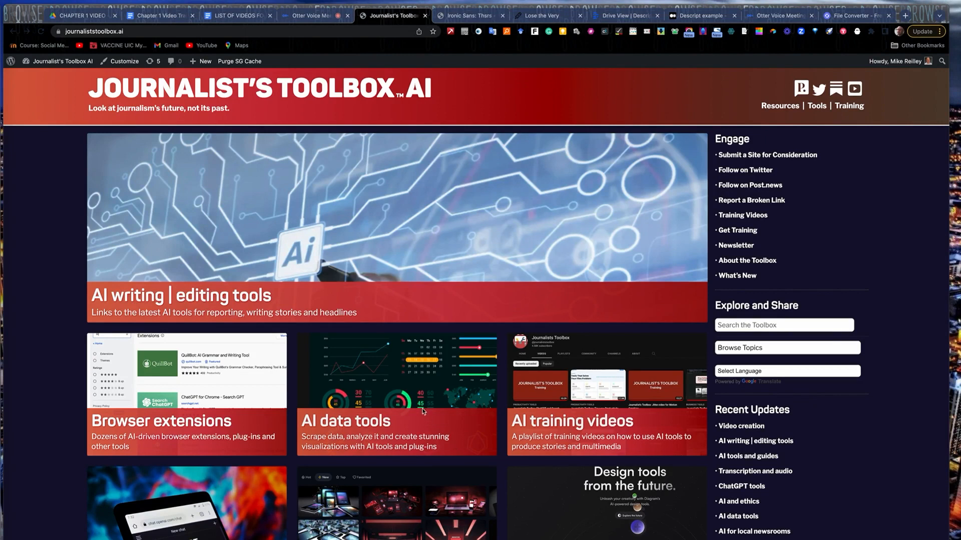
{"action": "mouse_move", "coordinate": [423, 411]}
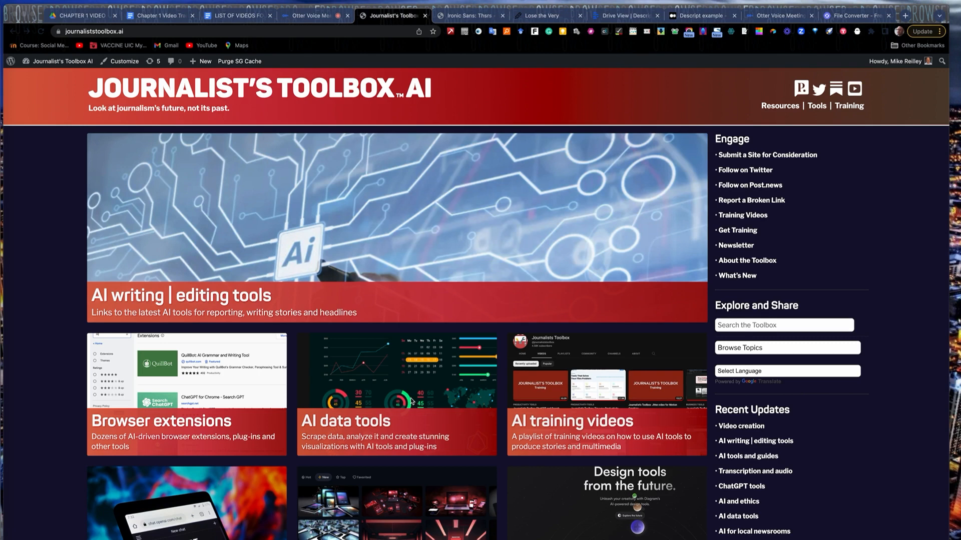
{"action": "mouse_move", "coordinate": [312, 103]}
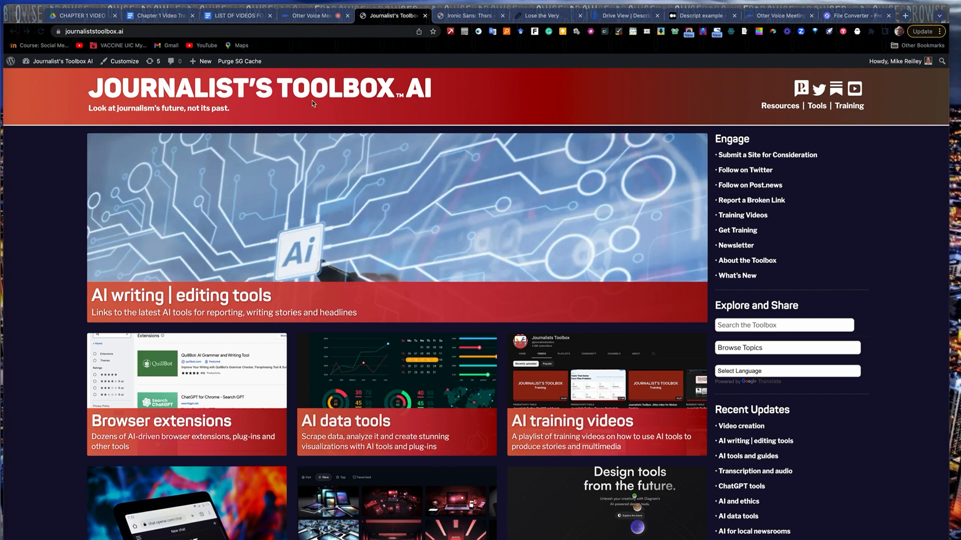
{"action": "mouse_move", "coordinate": [482, 255]}
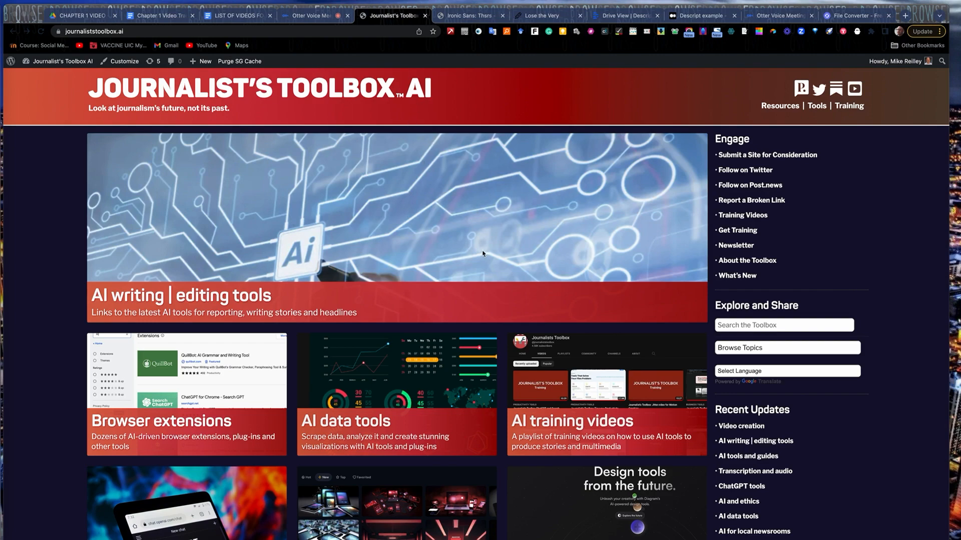
Look up 'terminate' in Thsrs to list shorter synonyms like end, stop, finish, cease.
{"action": "scroll", "scroll_direction": "down", "scroll_amount": 3}
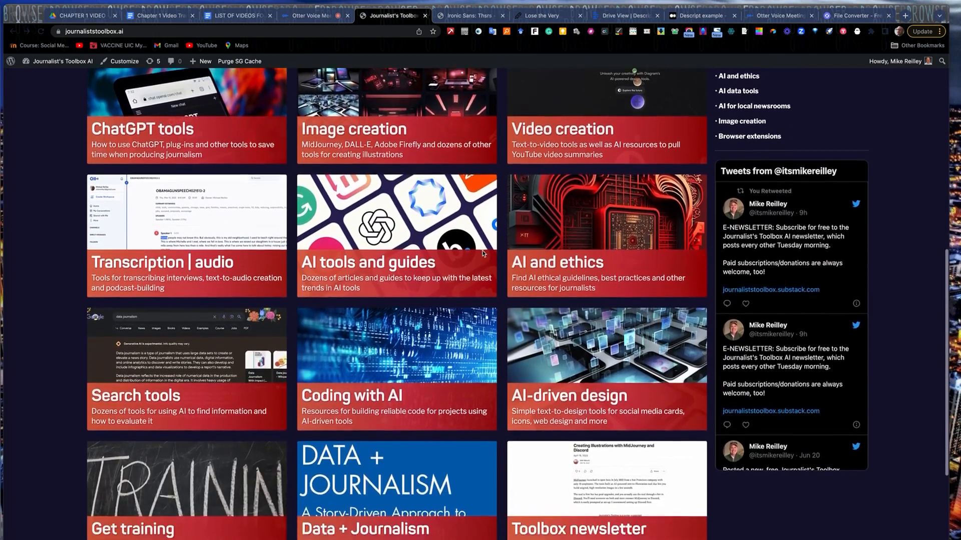
{"action": "scroll", "scroll_direction": "down", "scroll_amount": 3}
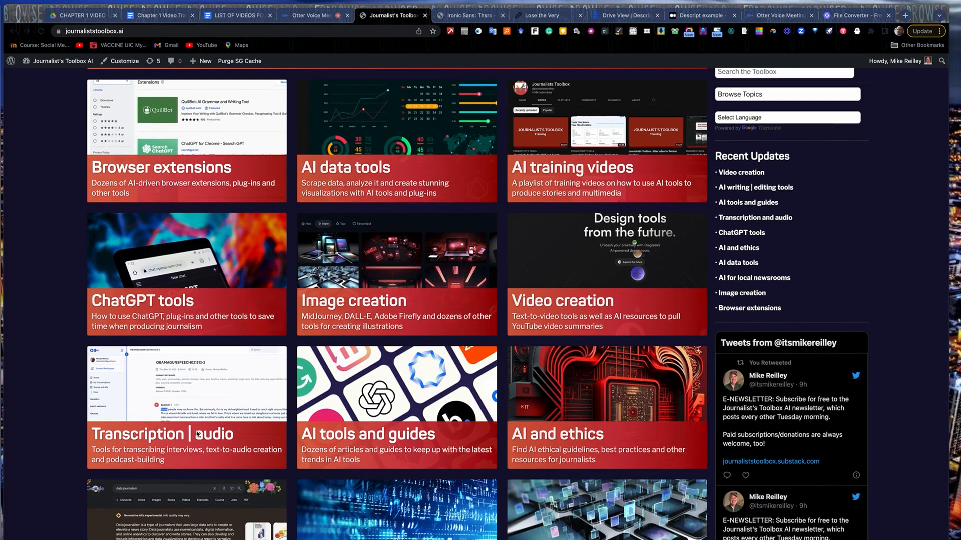
{"action": "mouse_move", "coordinate": [572, 438]}
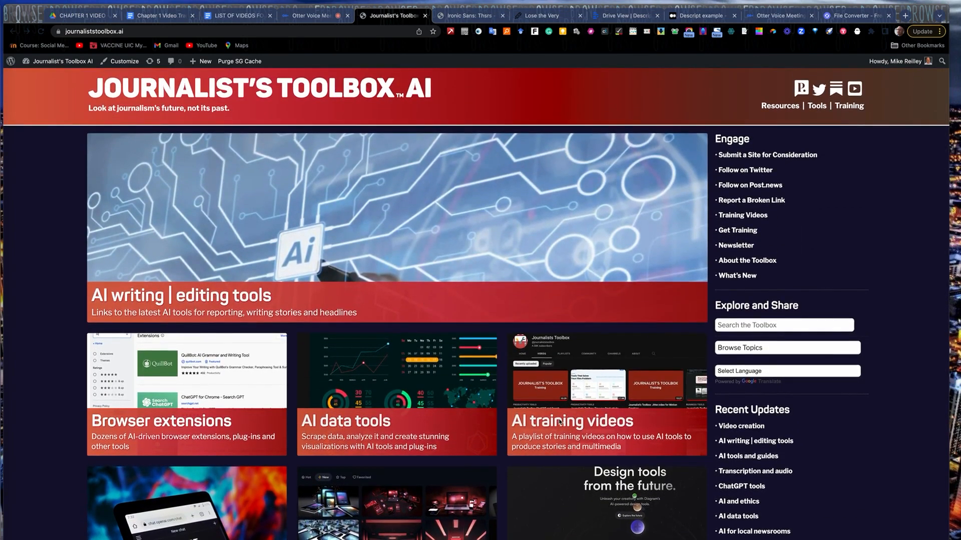
{"action": "mouse_move", "coordinate": [317, 118]}
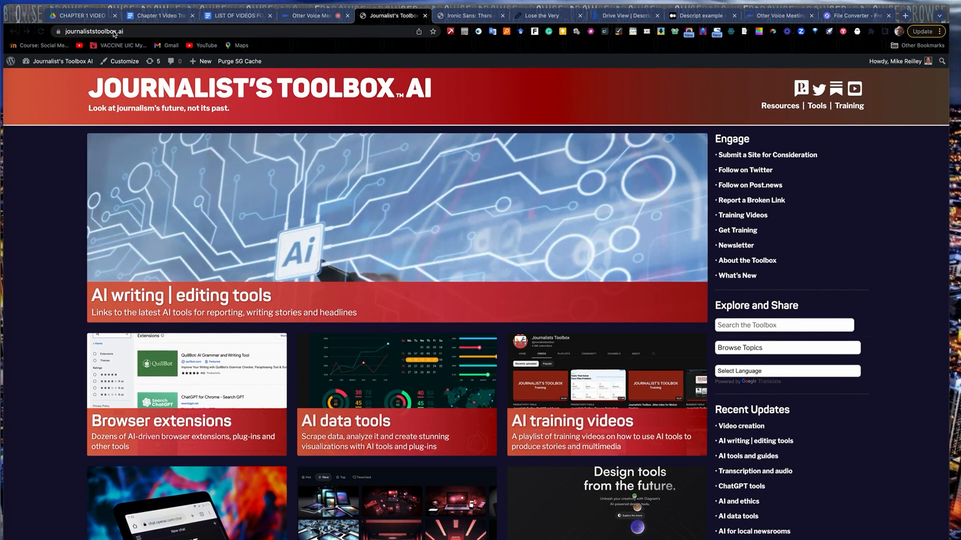
{"action": "mouse_move", "coordinate": [373, 114]}
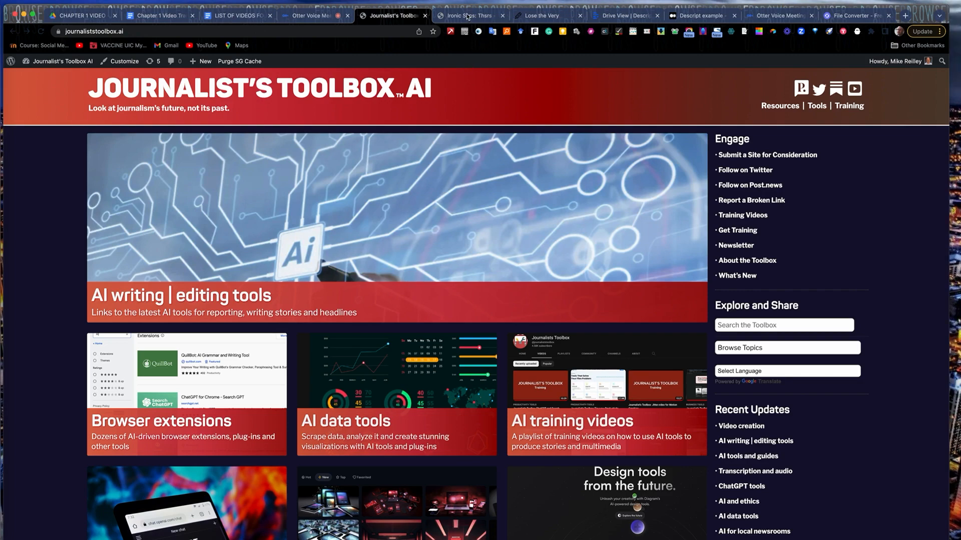
{"action": "left_click", "coordinate": [470, 15]}
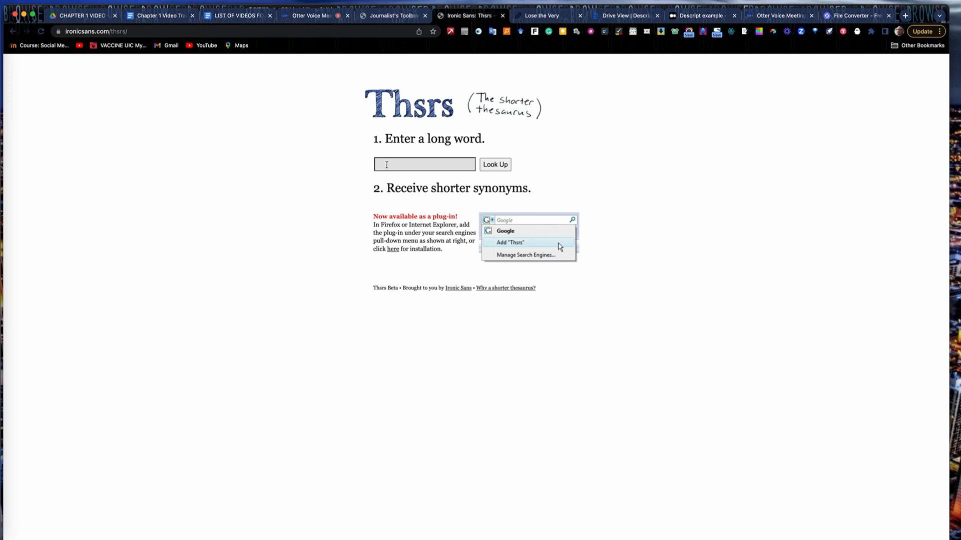
{"action": "left_click", "coordinate": [425, 165]}
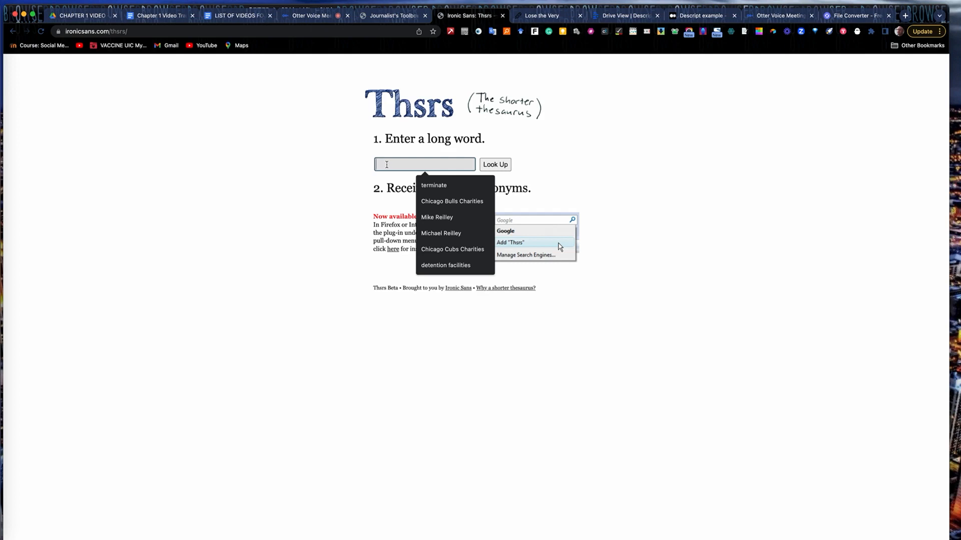
{"action": "type", "text": "terminate"}
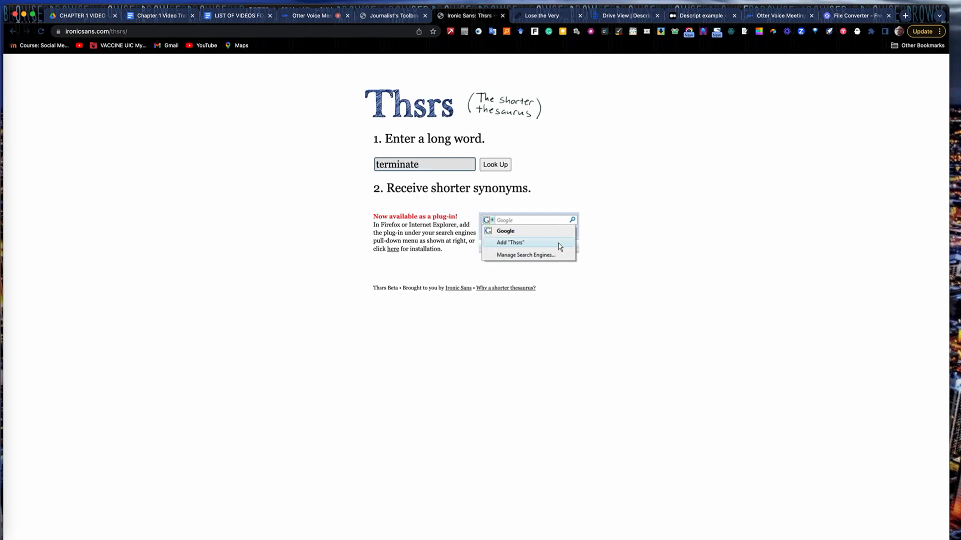
{"action": "left_click", "coordinate": [494, 164]}
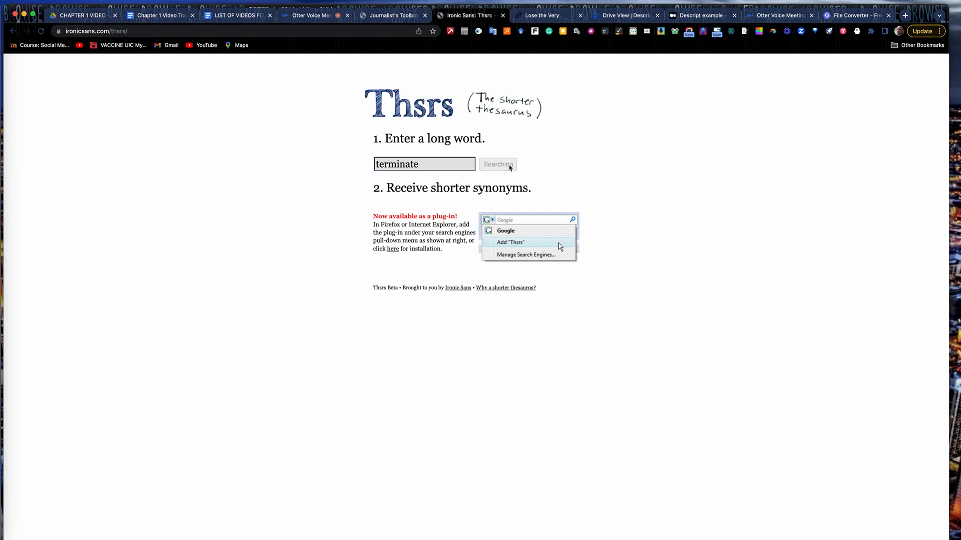
{"action": "left_click", "coordinate": [497, 164]}
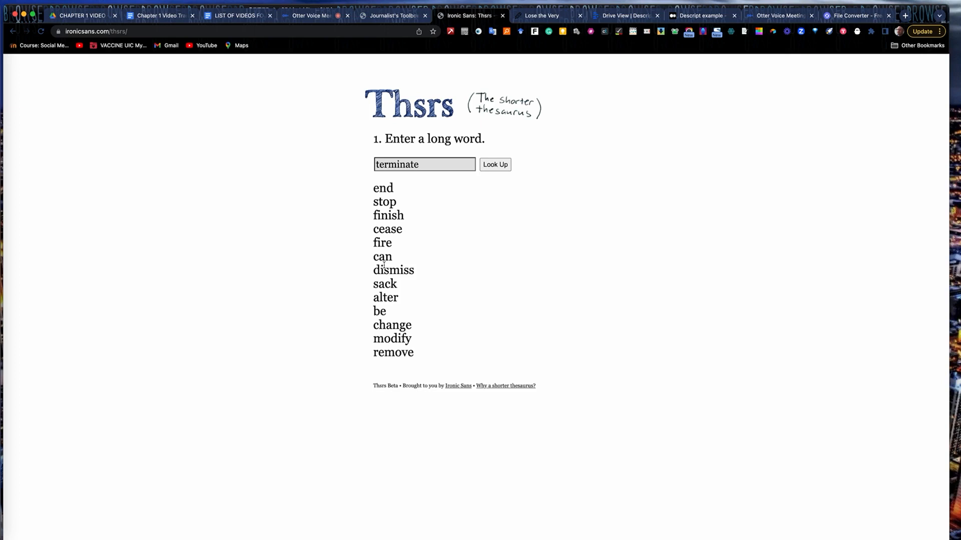
{"action": "mouse_move", "coordinate": [361, 195]}
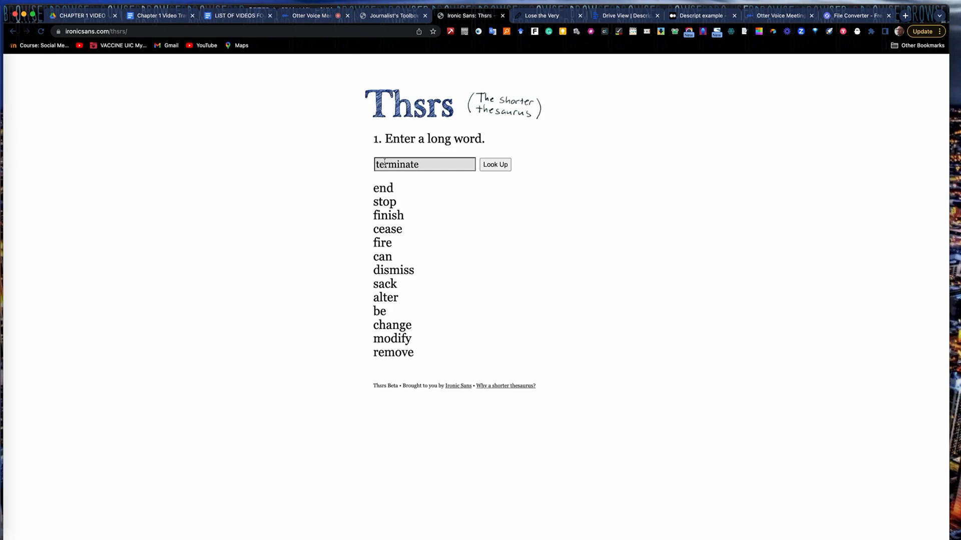
Look up 'purchase' in Thsrs, returning buy, acquire, get, buy in, buy out, buy up.
{"action": "type", "text": "p"}
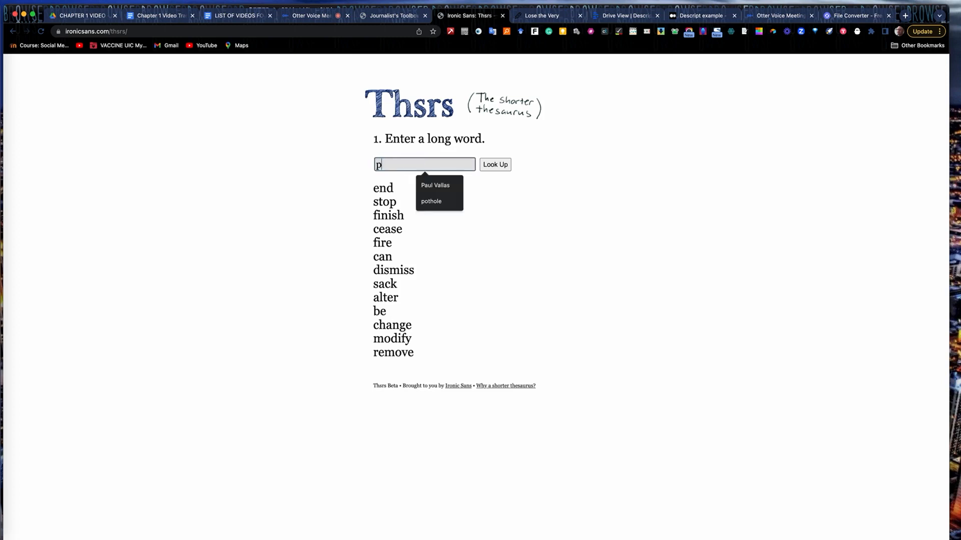
{"action": "type", "text": "urchase"}
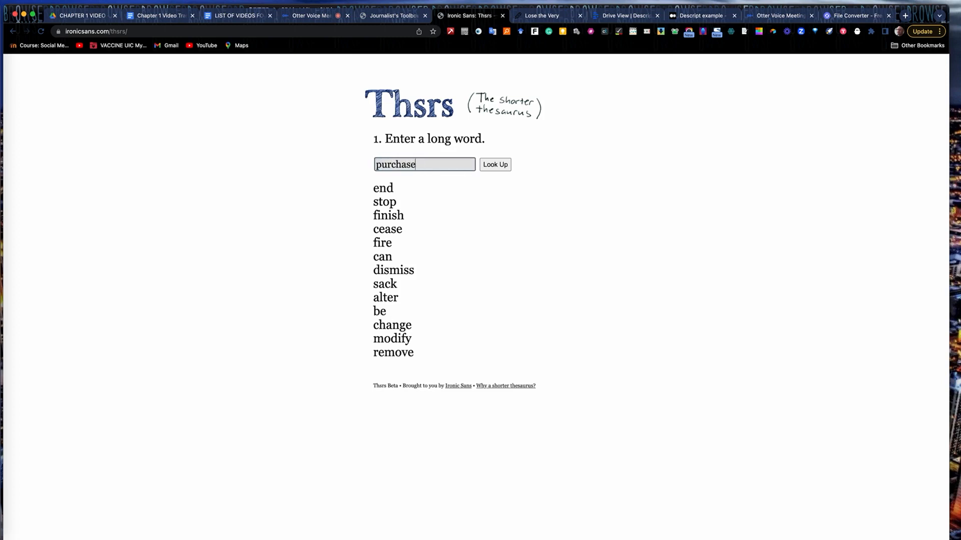
{"action": "left_click", "coordinate": [493, 164]}
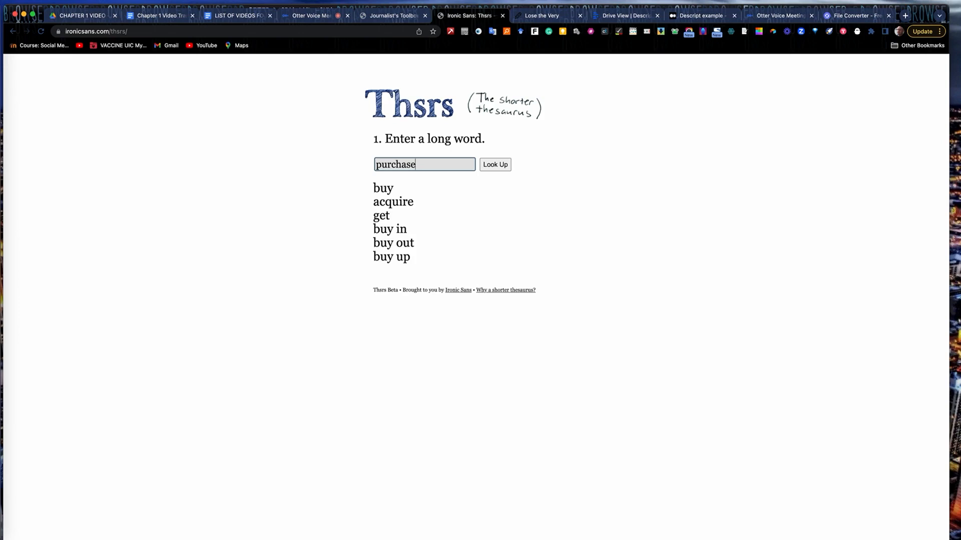
{"action": "mouse_move", "coordinate": [437, 189]}
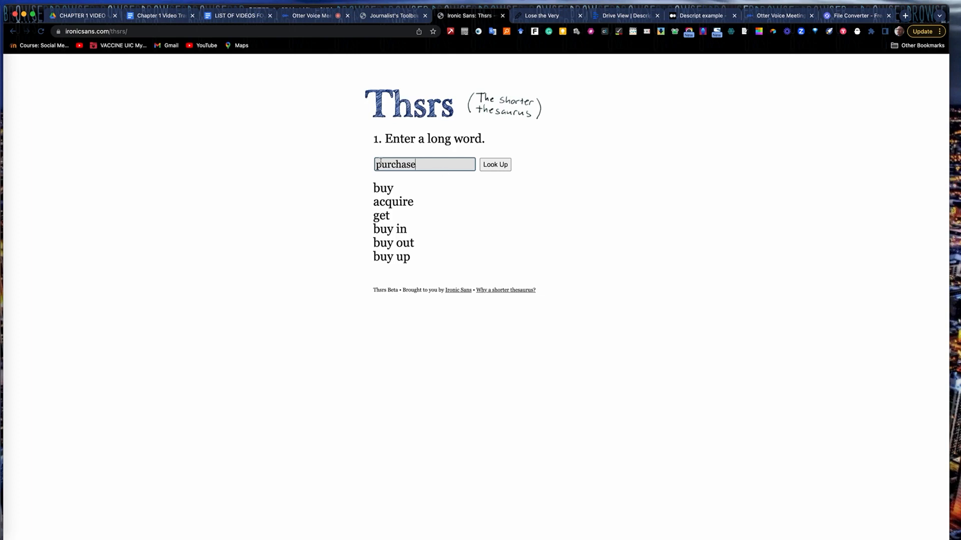
{"action": "mouse_move", "coordinate": [450, 124]}
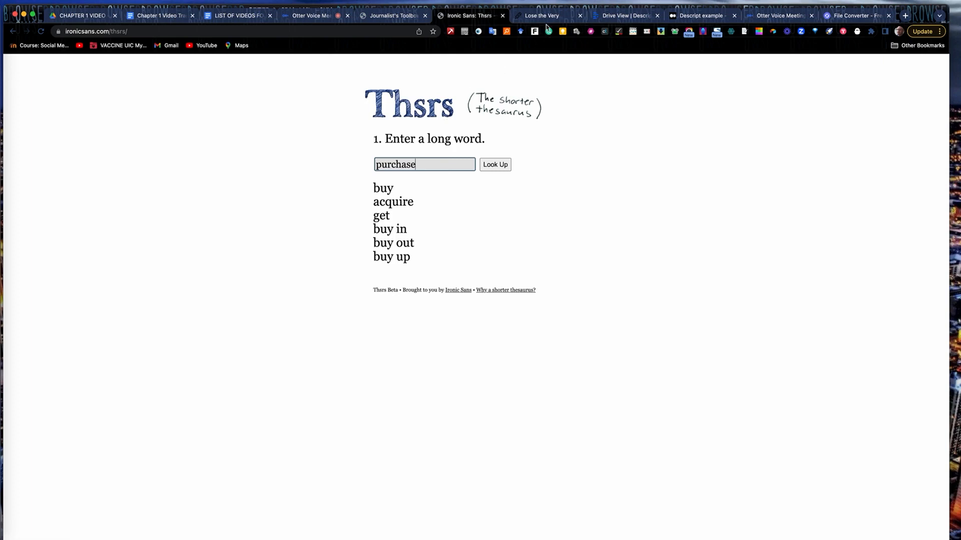
Bring up Lose the Very past its signup prompt, showing very + attractive = enchanting.
{"action": "left_click", "coordinate": [541, 15]}
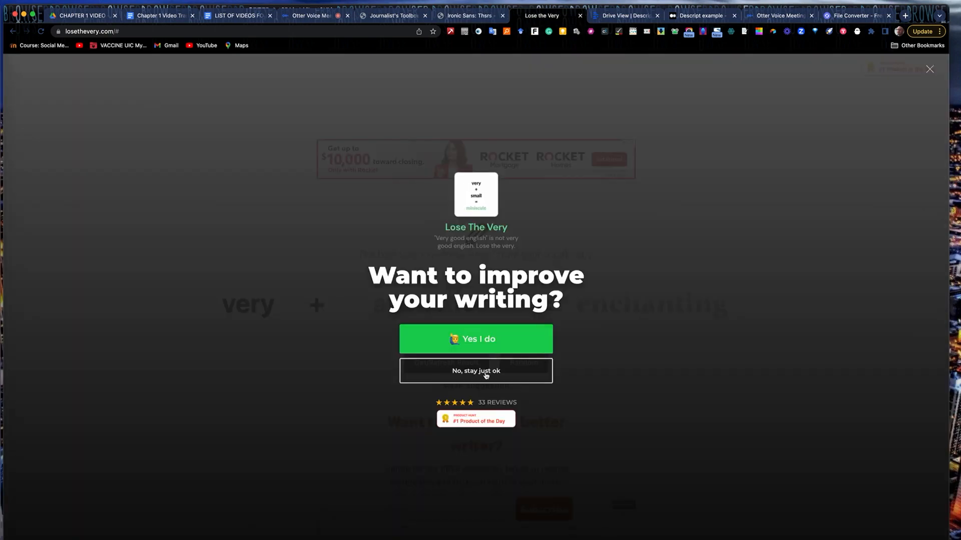
{"action": "left_click", "coordinate": [476, 370]}
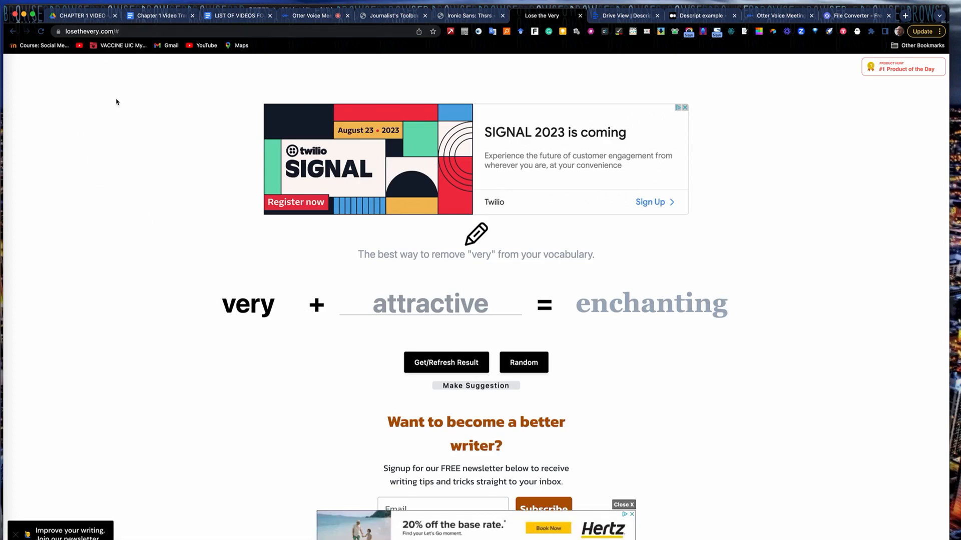
{"action": "mouse_move", "coordinate": [323, 288]}
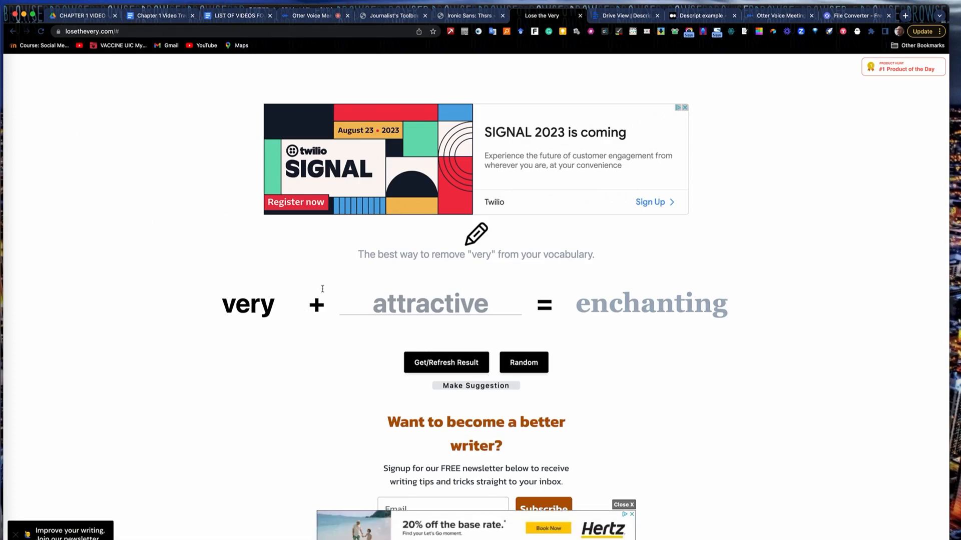
{"action": "mouse_move", "coordinate": [582, 300]}
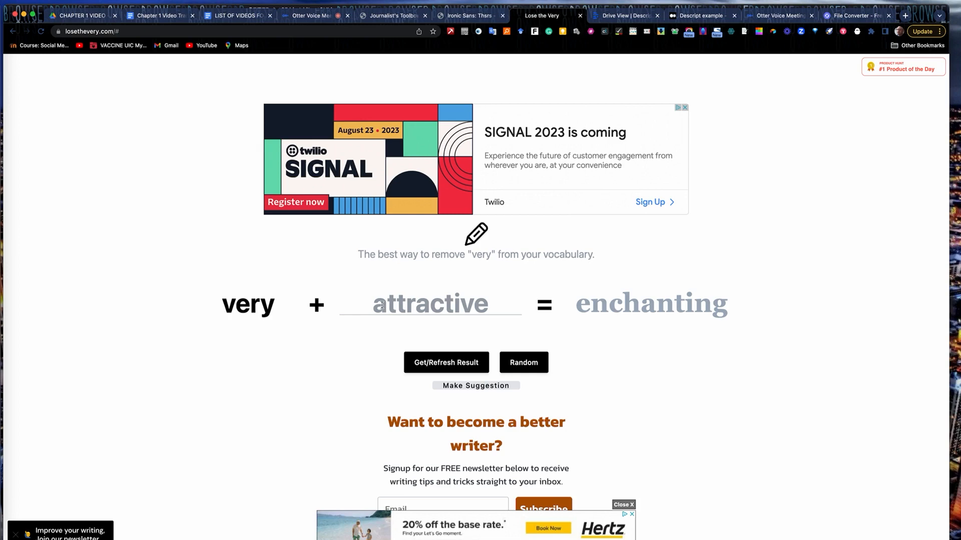
Replace the word with 'smart' and refresh results through gifted, ingenious, bright to astute.
{"action": "left_click", "coordinate": [431, 303]}
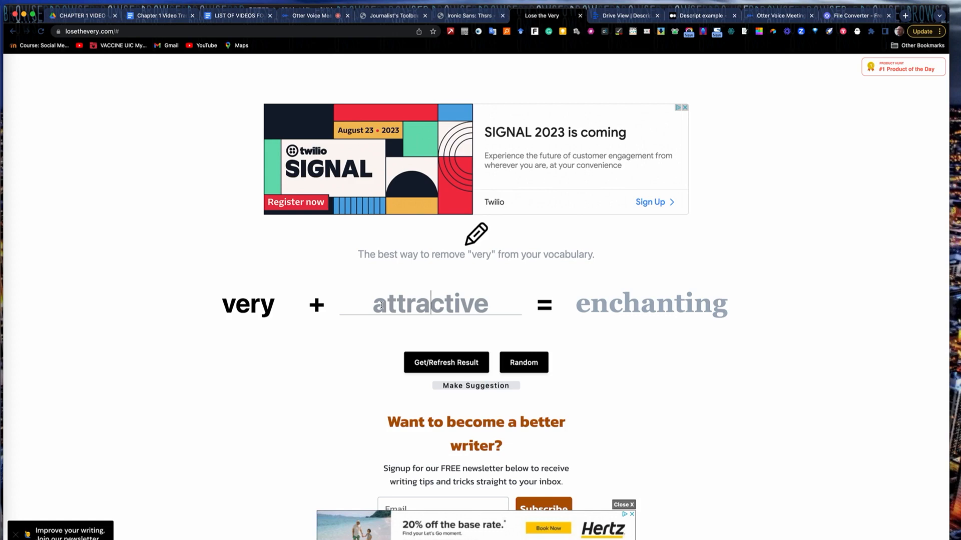
{"action": "type", "text": "smart"}
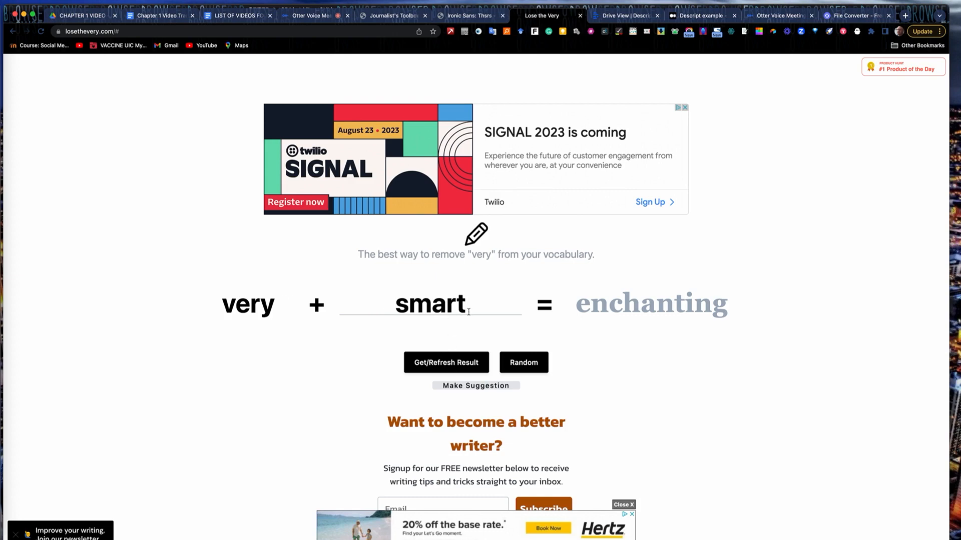
{"action": "left_click", "coordinate": [446, 362]}
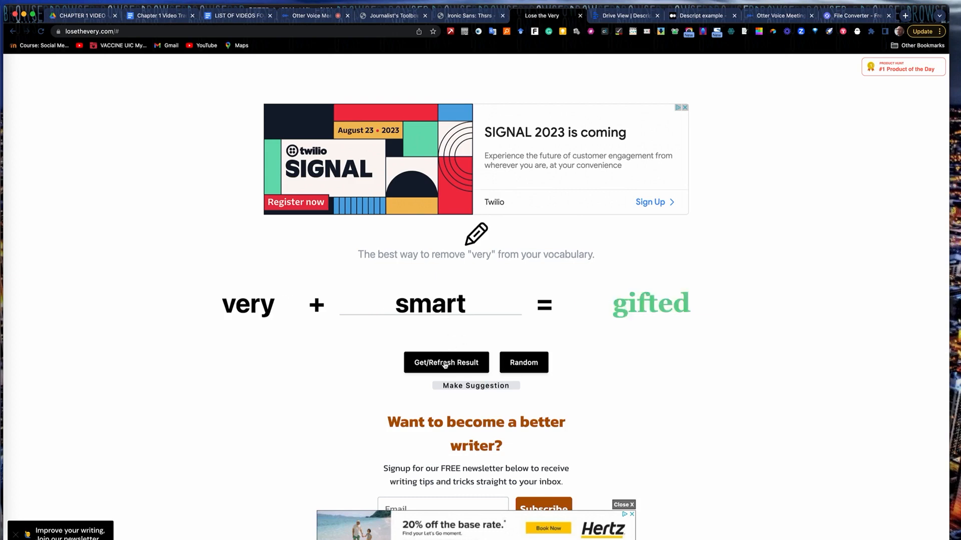
{"action": "left_click", "coordinate": [447, 362]}
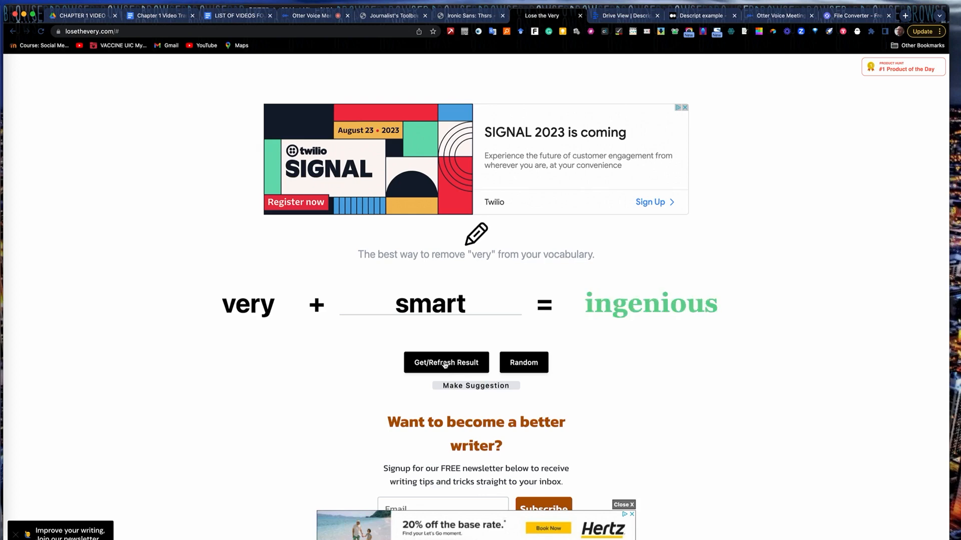
{"action": "left_click", "coordinate": [446, 362]}
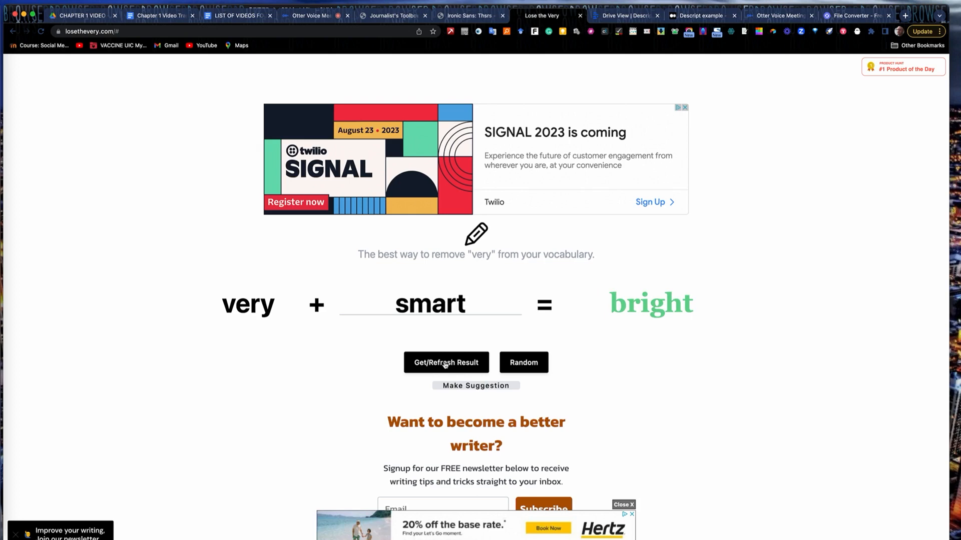
{"action": "left_click", "coordinate": [447, 363]}
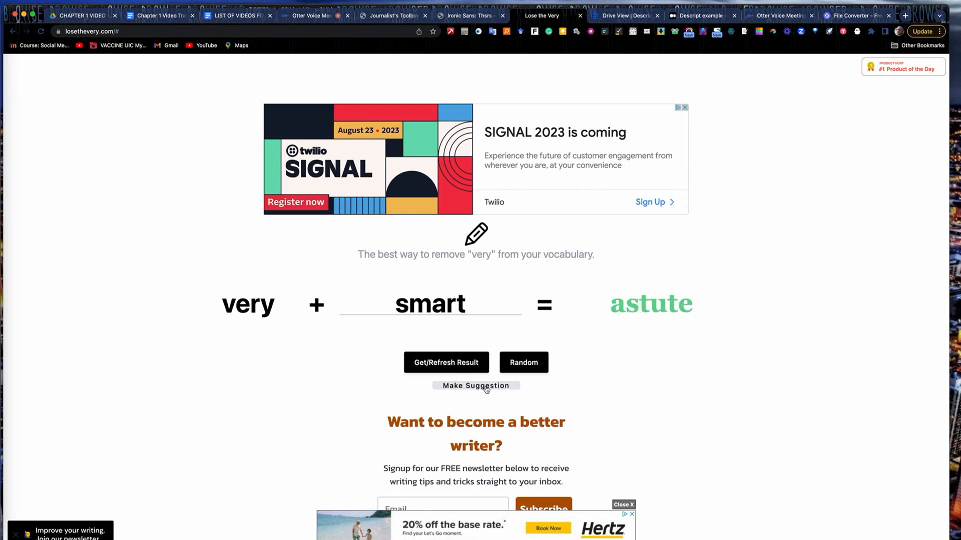
{"action": "mouse_move", "coordinate": [498, 390]}
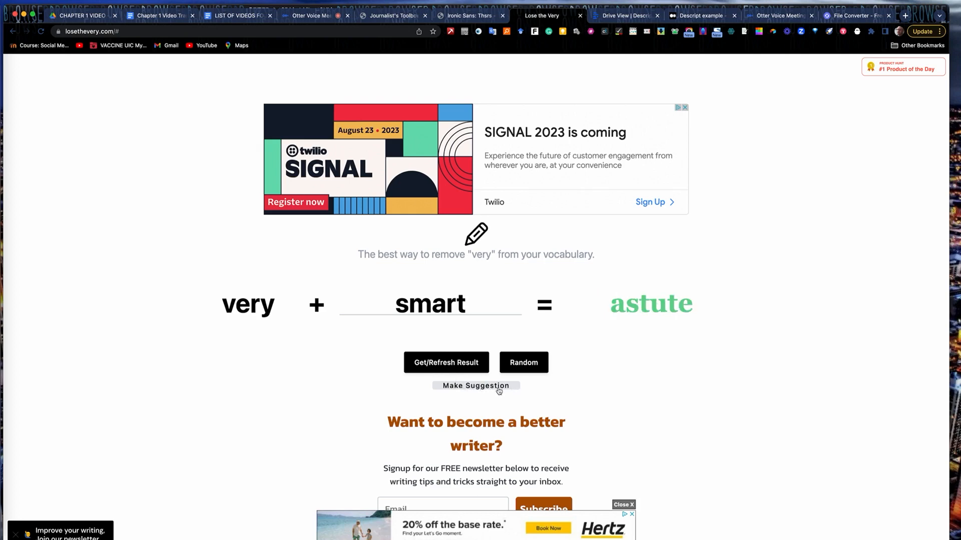
{"action": "mouse_move", "coordinate": [457, 388]}
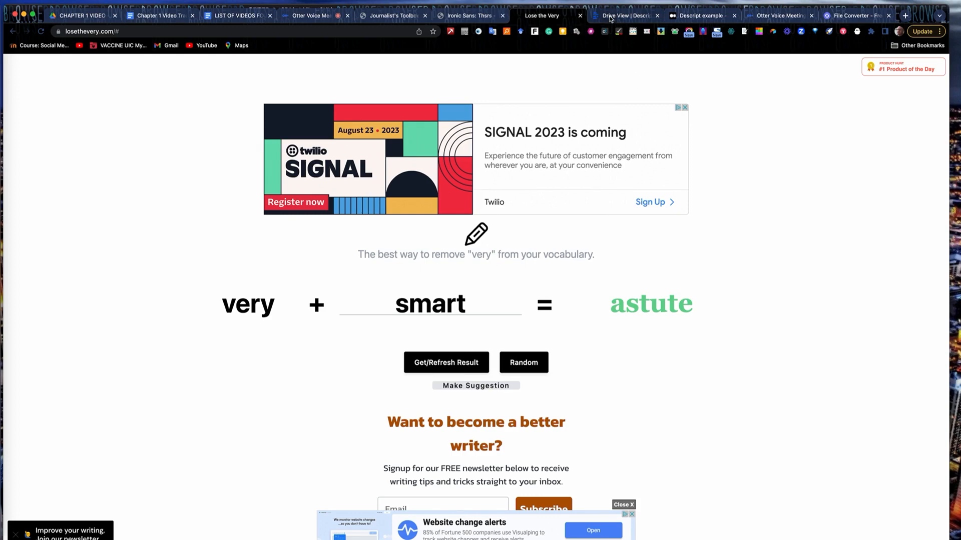
Show Descript's recent projects: OBAMA SPEECH TRANSCRIPTION, TRANSCRIPT OBAMA, OBAMA 2, Santa Audiograms.
{"action": "left_click", "coordinate": [623, 15]}
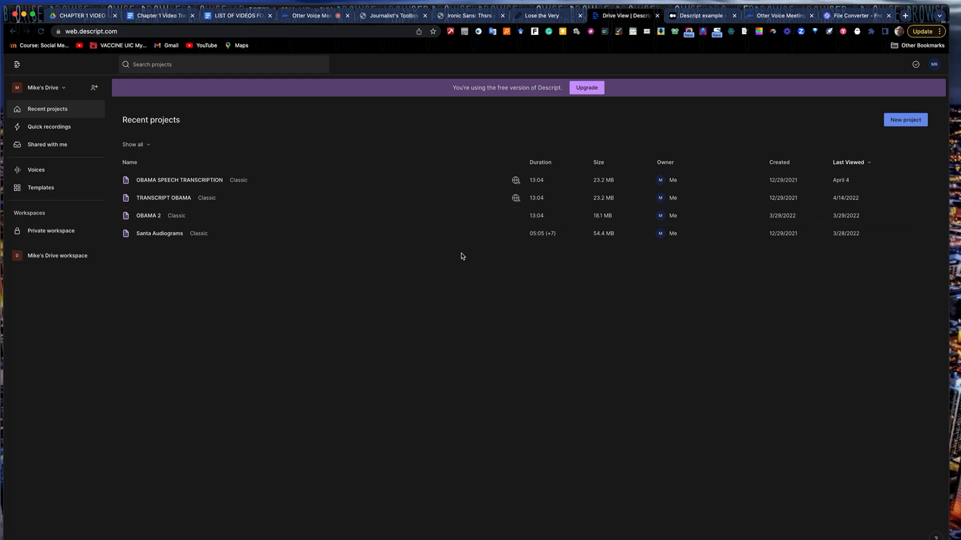
{"action": "mouse_move", "coordinate": [435, 255]}
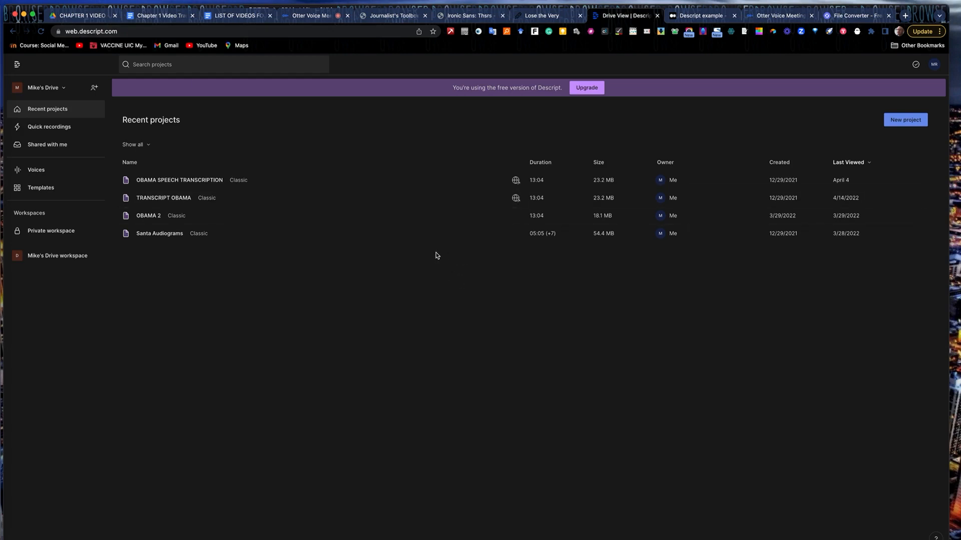
{"action": "mouse_move", "coordinate": [160, 234]}
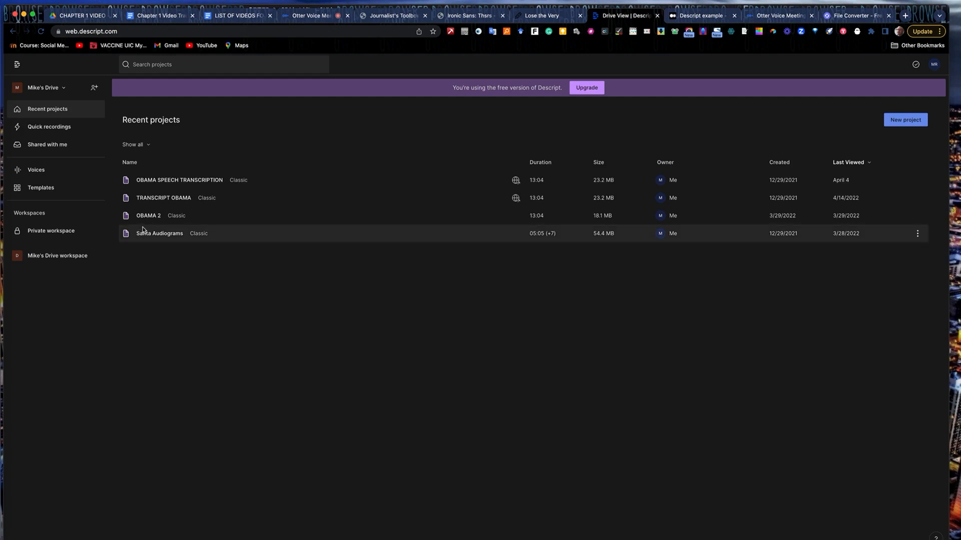
{"action": "mouse_move", "coordinate": [184, 179]}
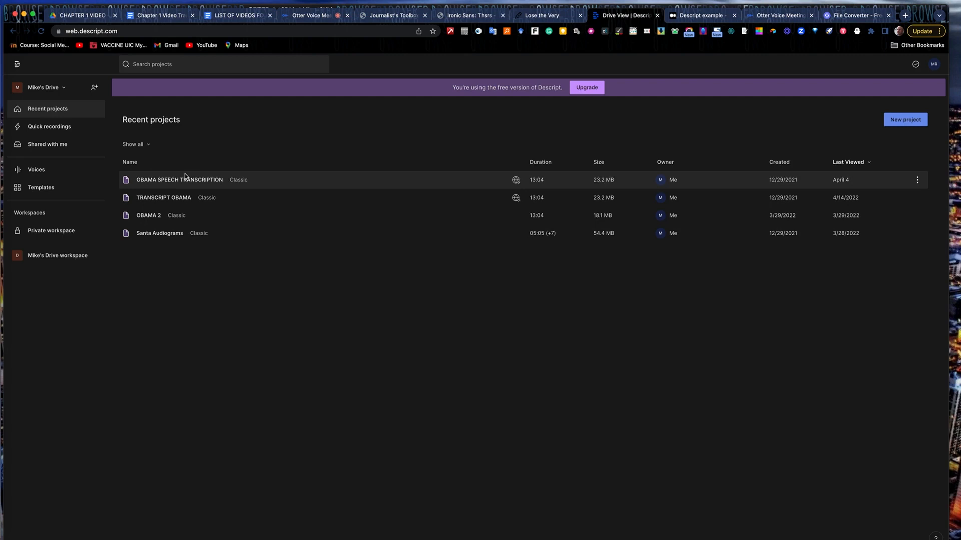
{"action": "mouse_move", "coordinate": [695, 15]}
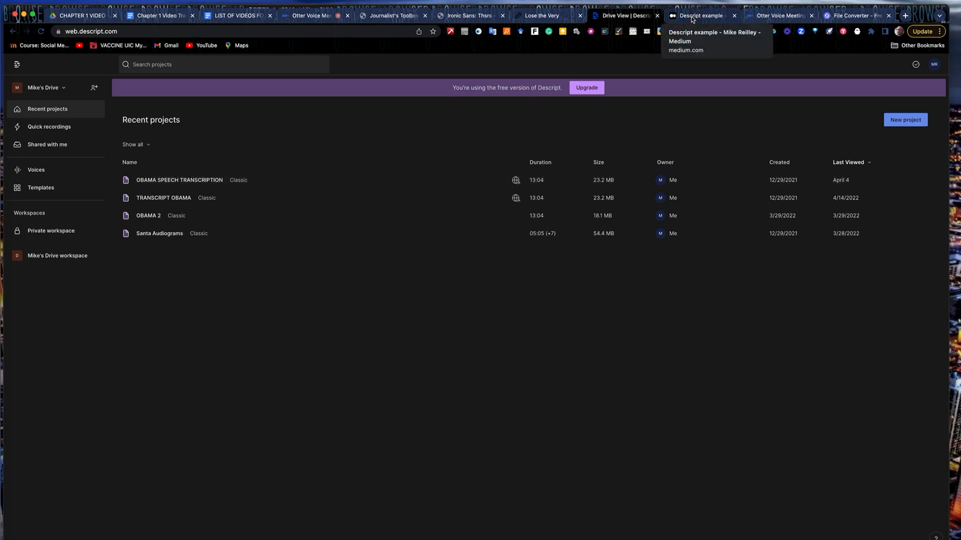
View the Medium 'Descript example' post and scroll its embedded OBAMA SPEECH TRANSCRIPTION player.
{"action": "left_click", "coordinate": [698, 15]}
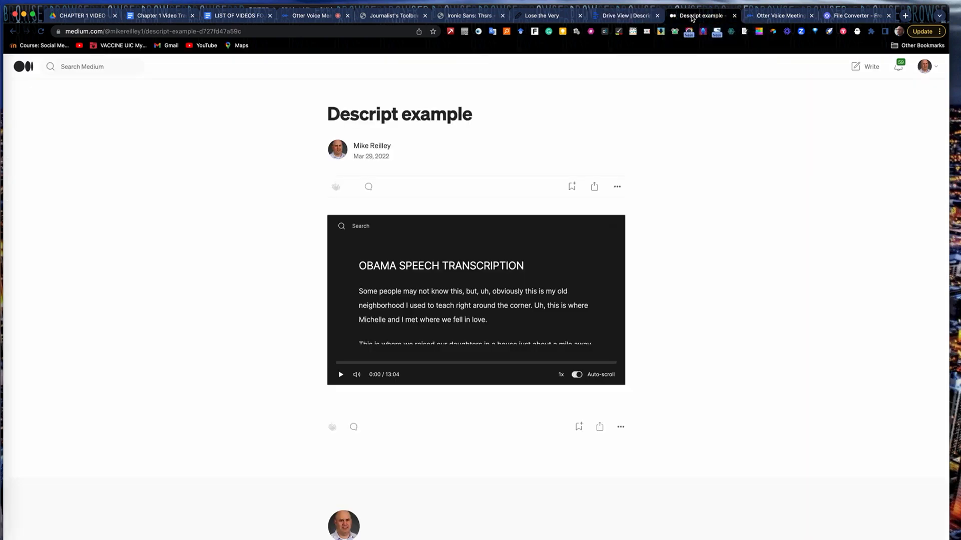
{"action": "left_click", "coordinate": [576, 374]}
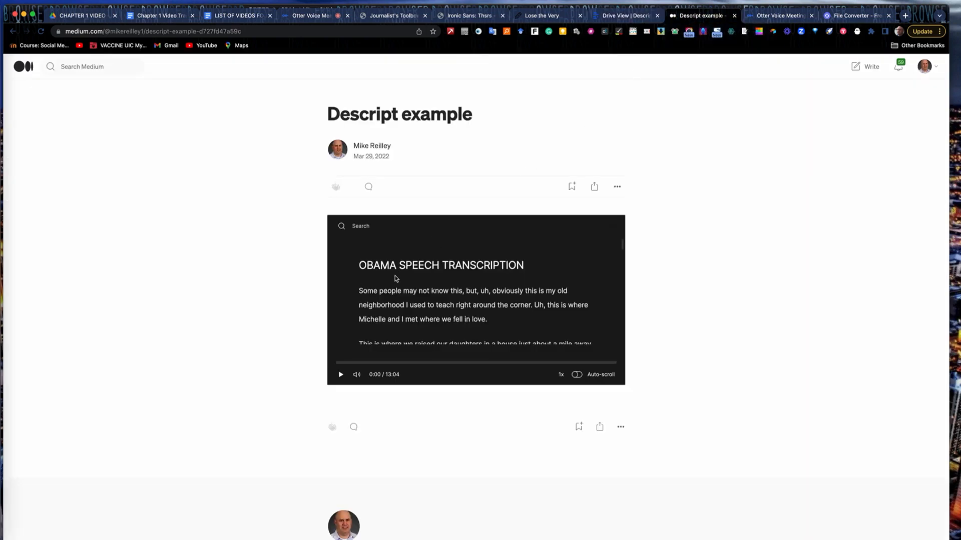
{"action": "scroll", "scroll_direction": "down", "scroll_amount": 3}
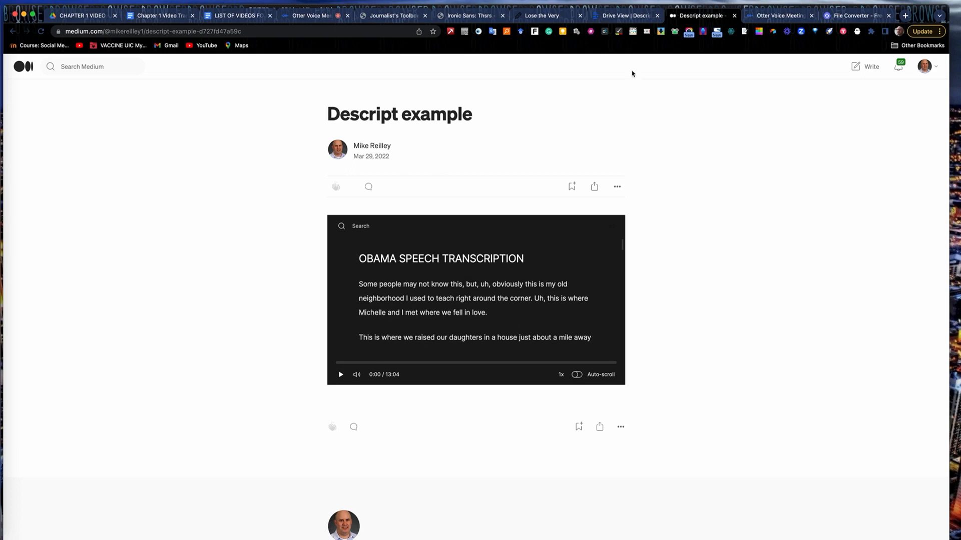
Return to Descript's recent projects list with OBAMA SPEECH TRANSCRIPTION and Santa Audiograms.
{"action": "left_click", "coordinate": [624, 15]}
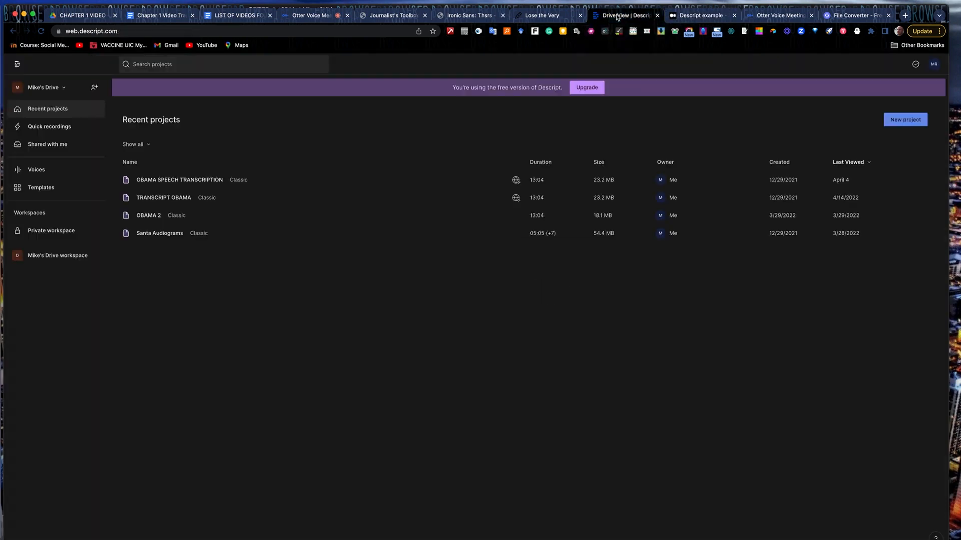
{"action": "mouse_move", "coordinate": [592, 216]}
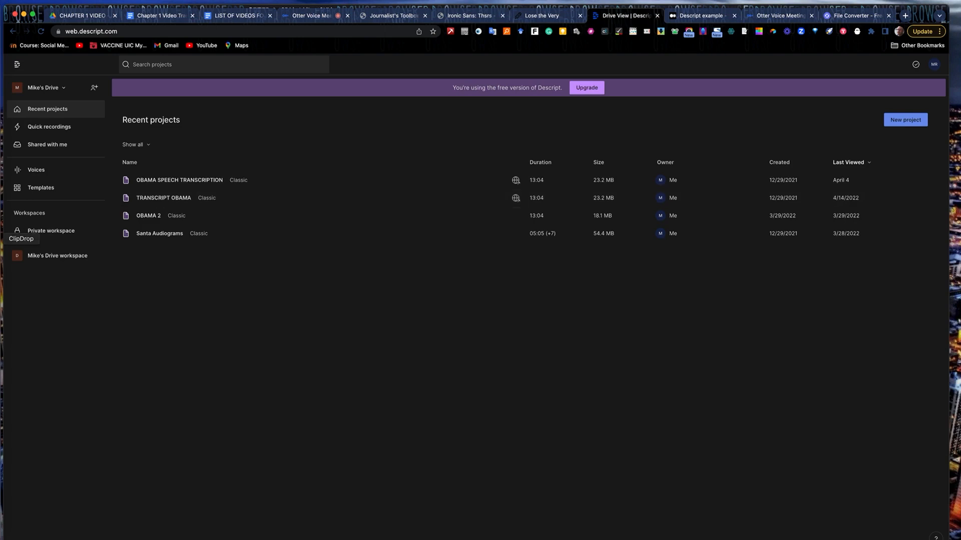
{"action": "mouse_move", "coordinate": [50, 231]}
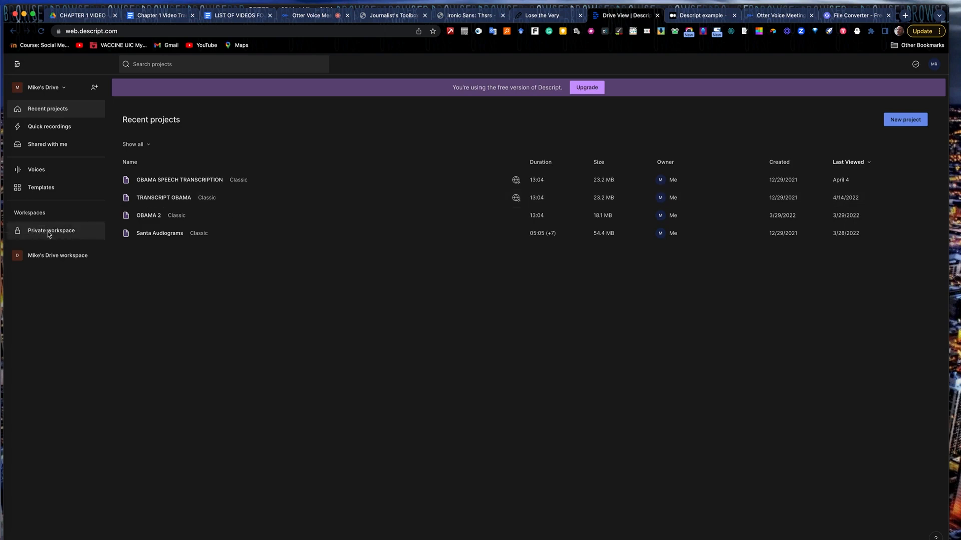
{"action": "mouse_move", "coordinate": [54, 238]}
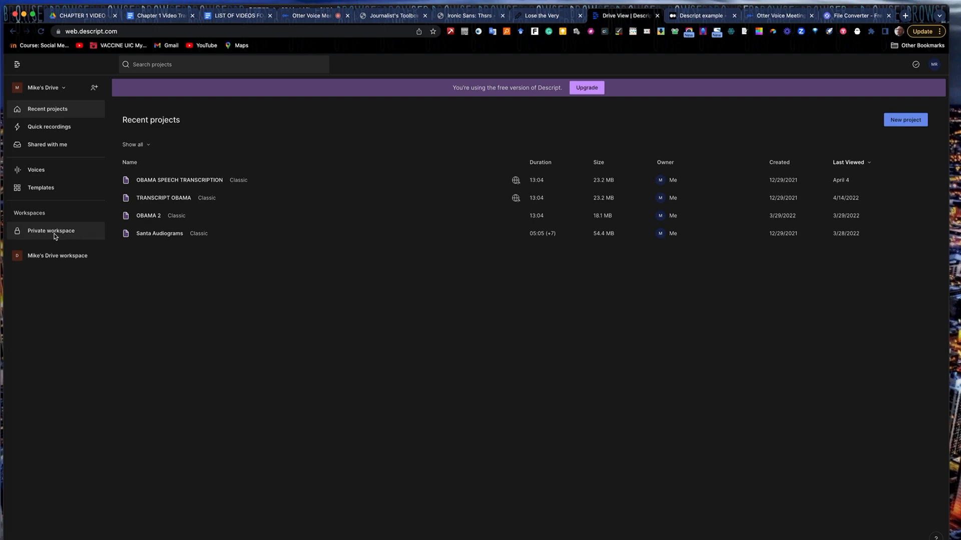
{"action": "mouse_move", "coordinate": [147, 217]}
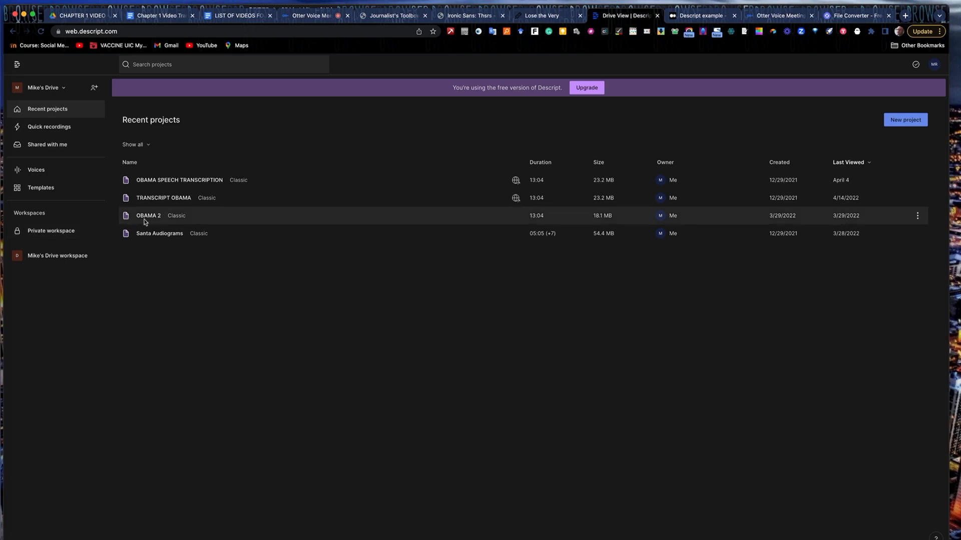
{"action": "mouse_move", "coordinate": [850, 140]}
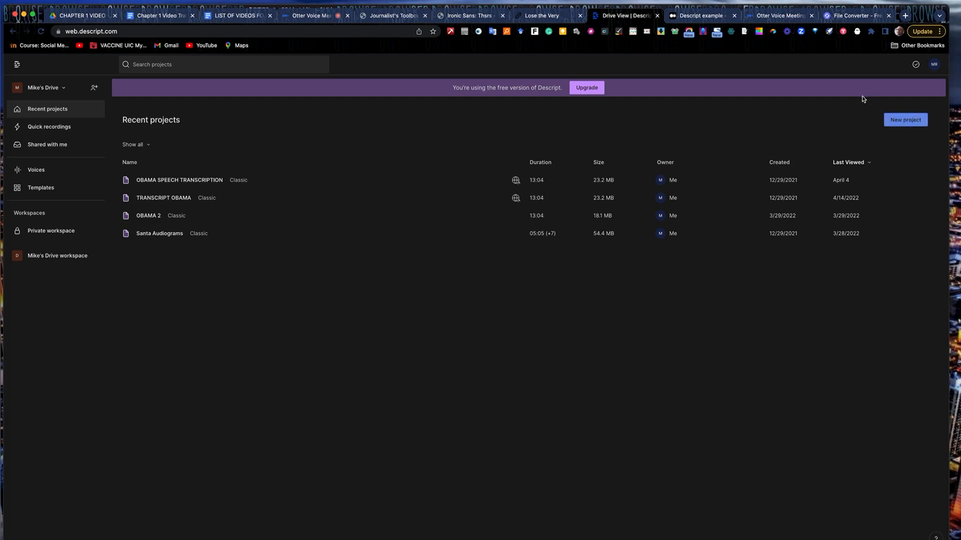
{"action": "mouse_move", "coordinate": [840, 116]}
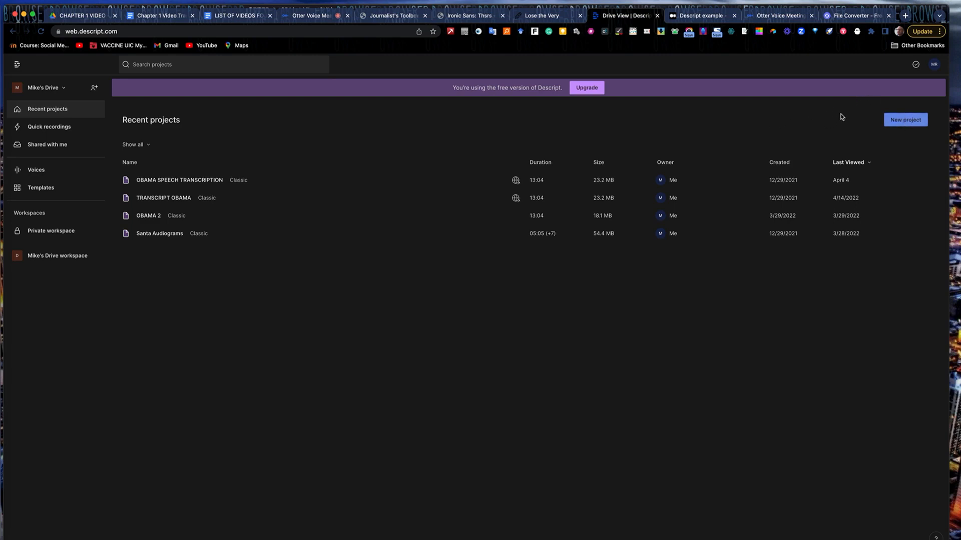
{"action": "mouse_move", "coordinate": [571, 107]}
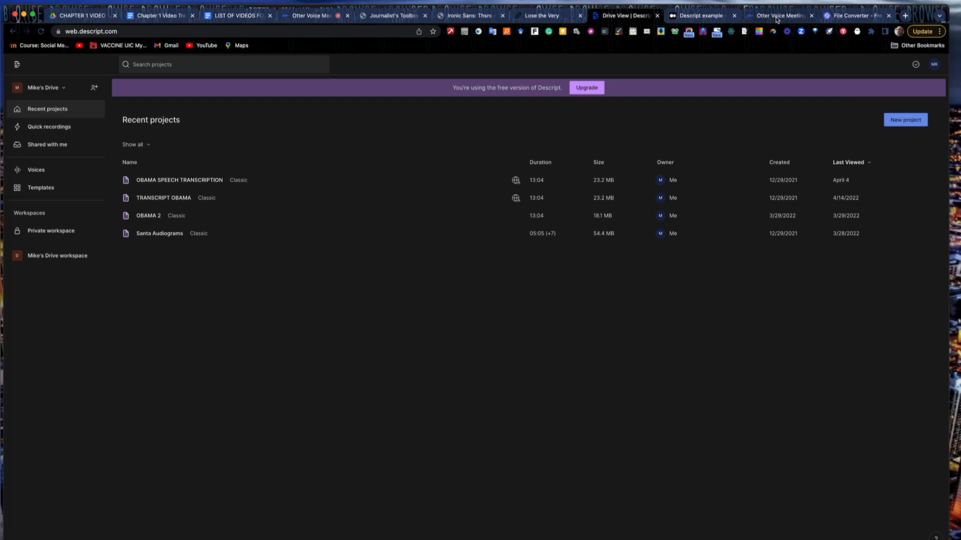
{"action": "mouse_move", "coordinate": [778, 15]}
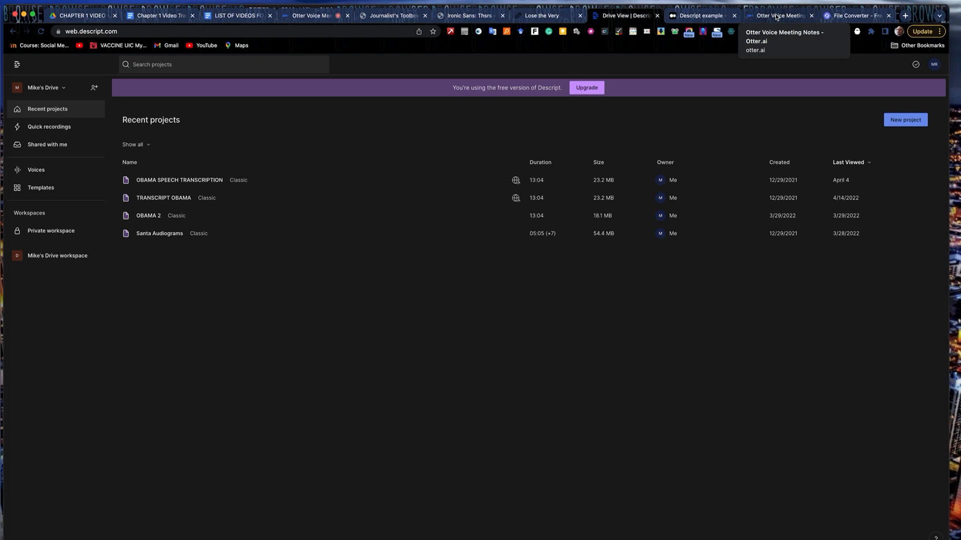
Show the Otter.ai home page with today's notes, a live note and the ScholarAI transcript.
{"action": "left_click", "coordinate": [779, 15]}
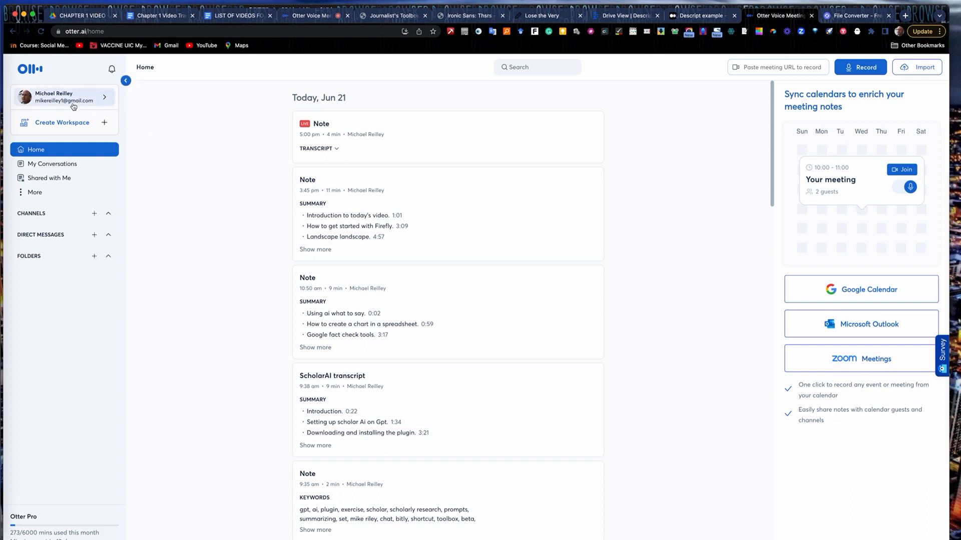
{"action": "left_click", "coordinate": [125, 80]}
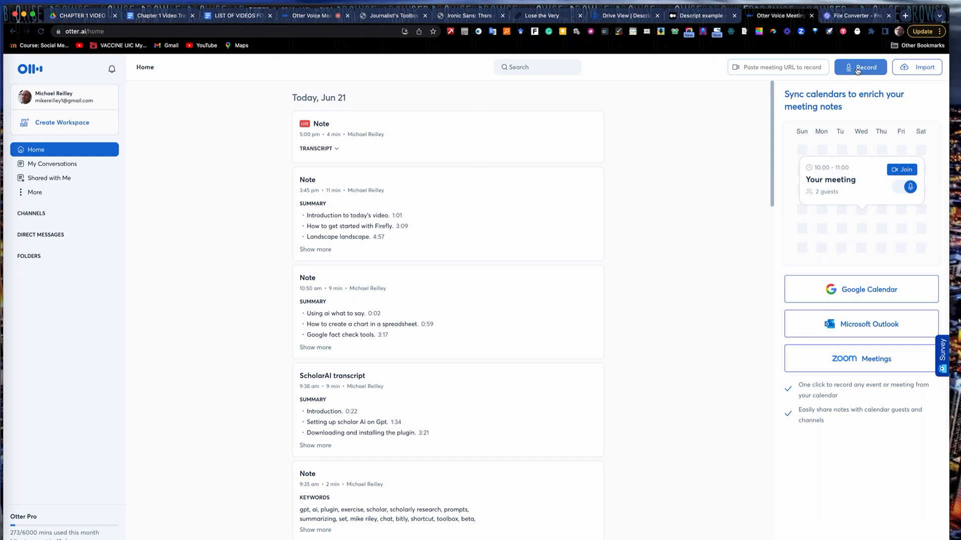
{"action": "mouse_move", "coordinate": [922, 71]}
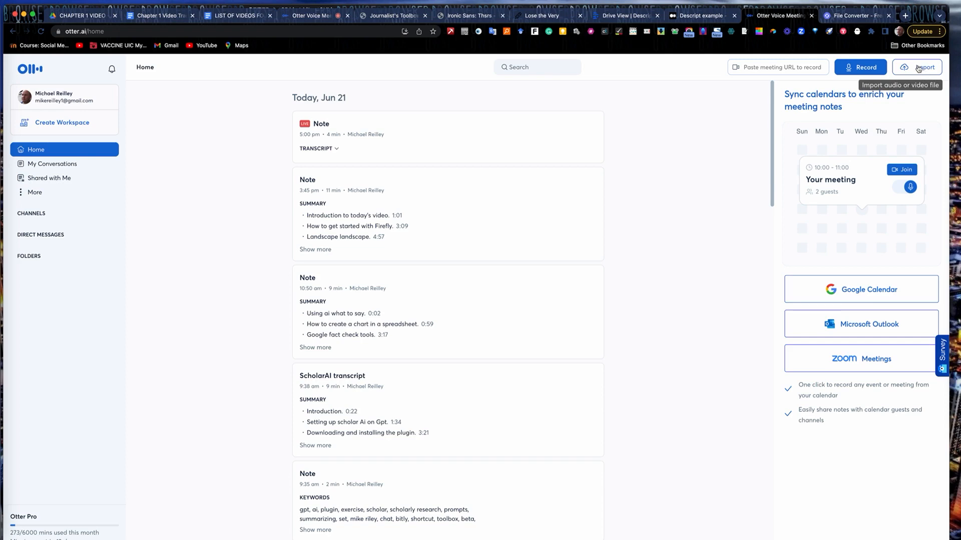
View Otter.ai's audio-and-video transcription upload window, then close it.
{"action": "left_click", "coordinate": [917, 67]}
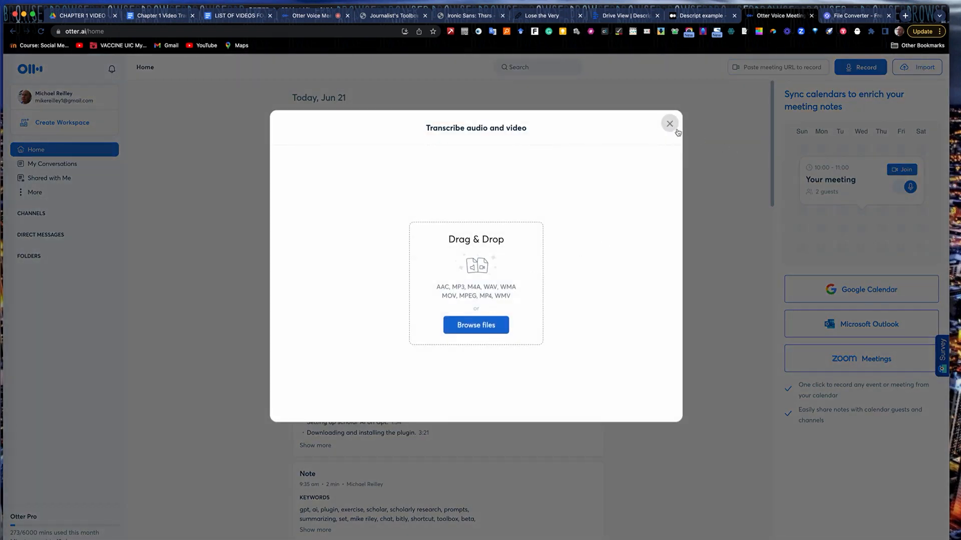
{"action": "left_click", "coordinate": [670, 124]}
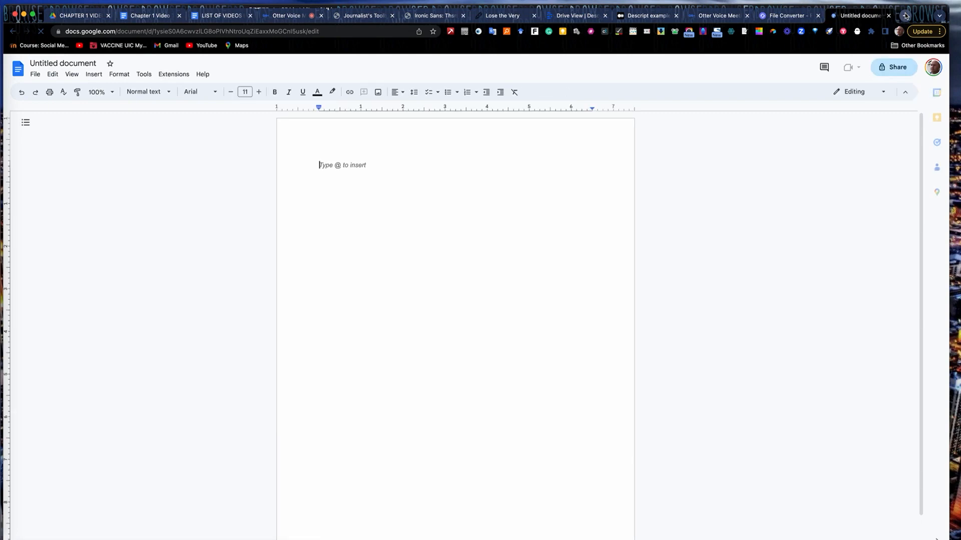
Turn on voice typing in the blank Google Docs document via Tools > Voice typing.
{"action": "left_click", "coordinate": [904, 15]}
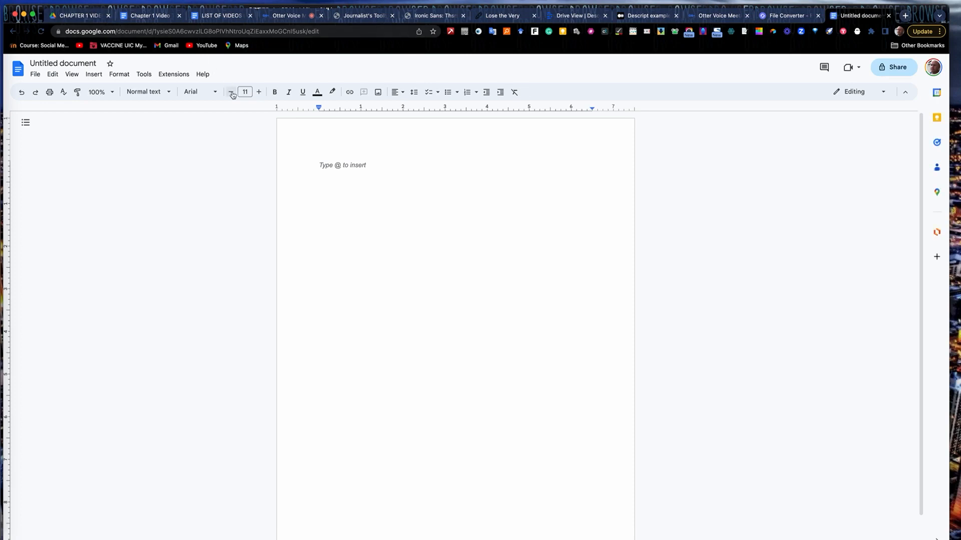
{"action": "left_click", "coordinate": [143, 74]}
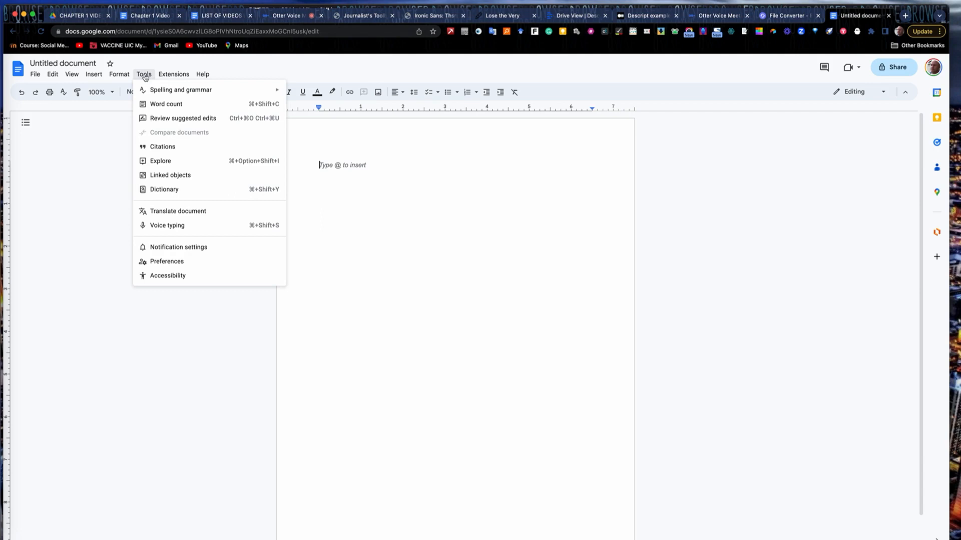
{"action": "mouse_move", "coordinate": [166, 225]}
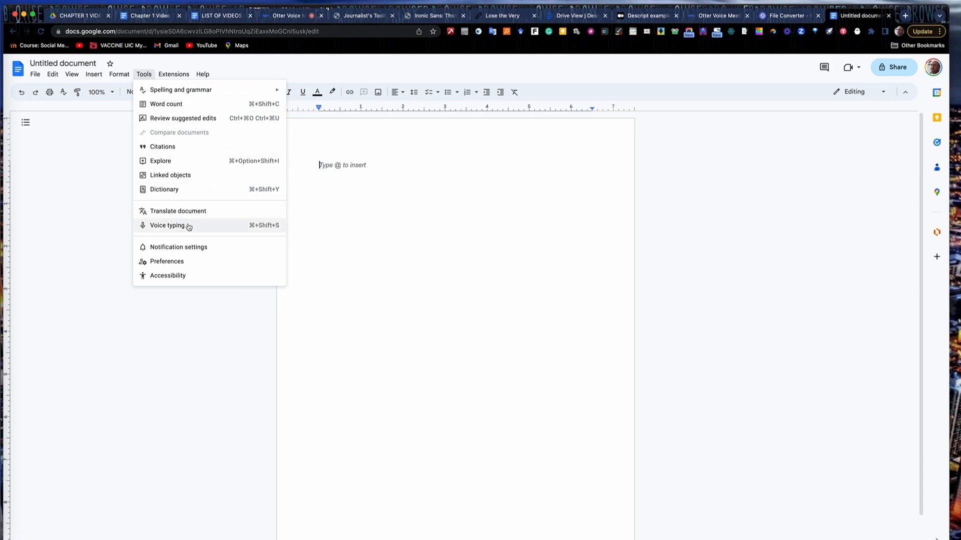
{"action": "left_click", "coordinate": [167, 226]}
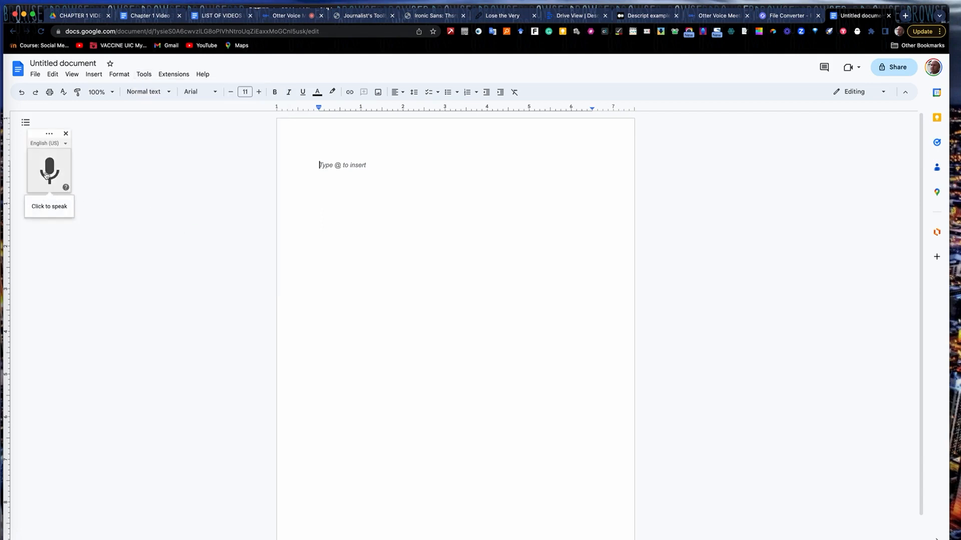
Dictate a paragraph via the microphone explaining voice typing as a backup transcript for Zoom interviews.
{"action": "left_click", "coordinate": [49, 170]}
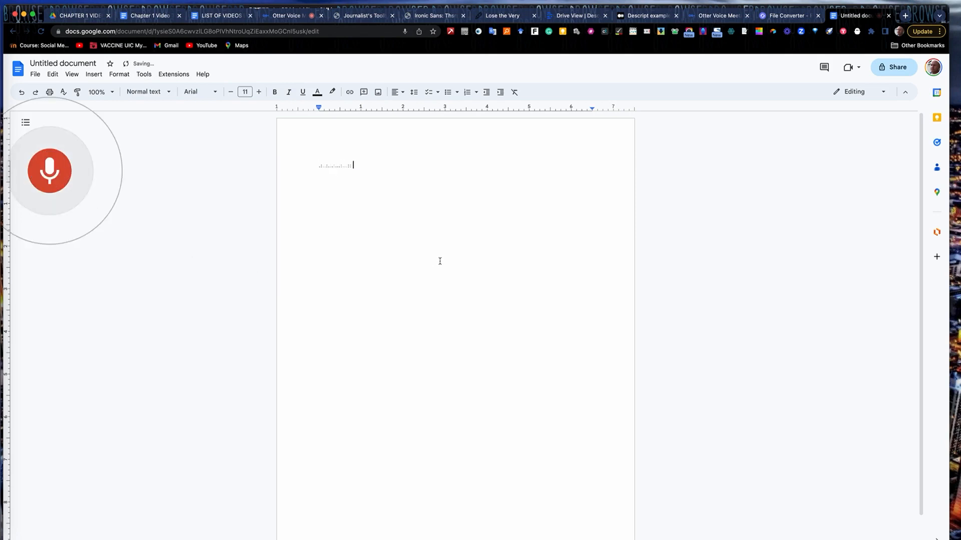
{"action": "type", "text": "Microphone and this will"}
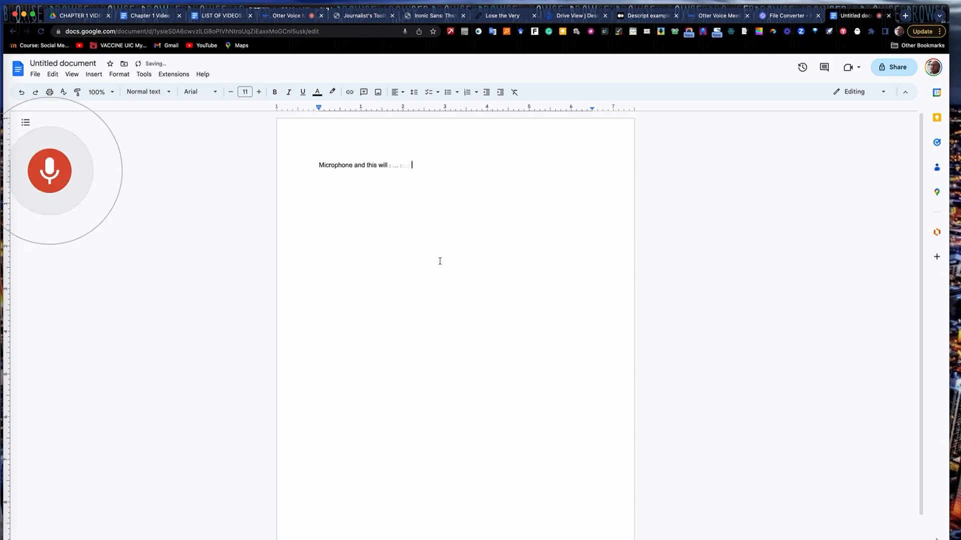
{"action": "type", "text": "activate Google's"}
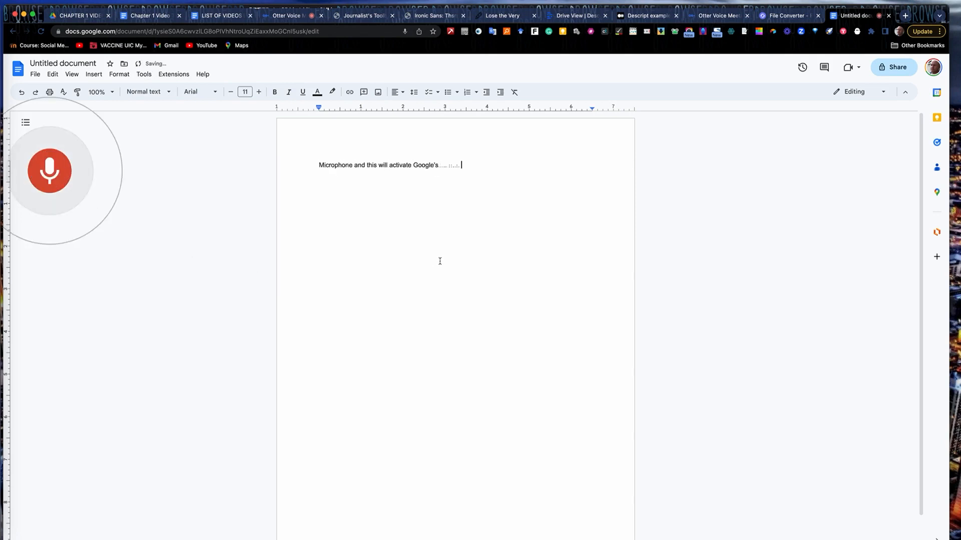
{"action": "type", "text": "version of otter.ai in the"}
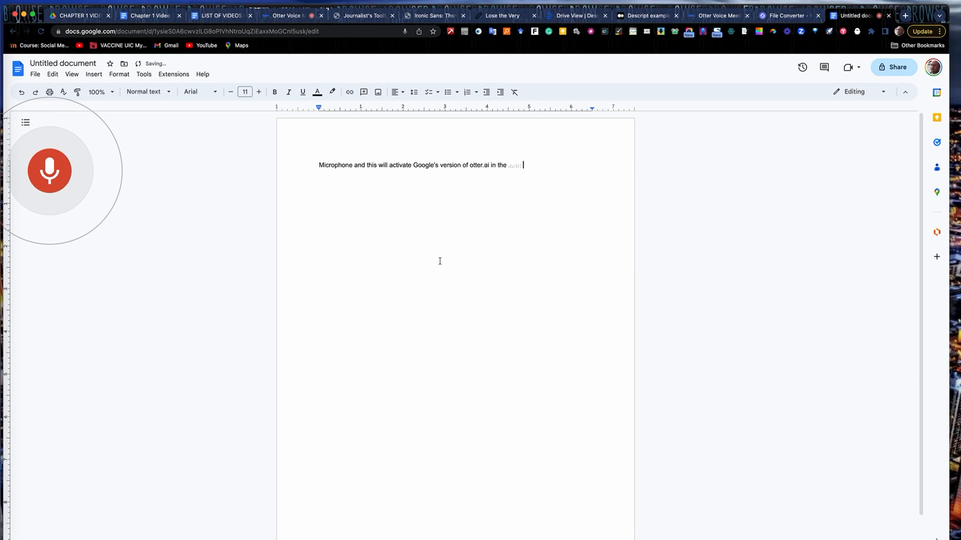
{"action": "type", "text": "transcribe the audio directly."}
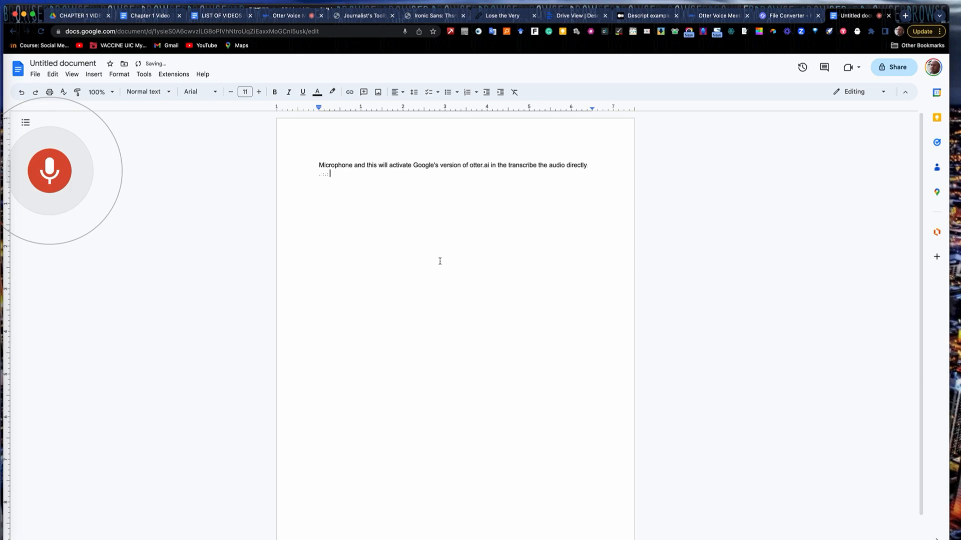
{"action": "type", "text": "into your Google doc I often use this as a backup interviews when I'm interviewing somebody on"}
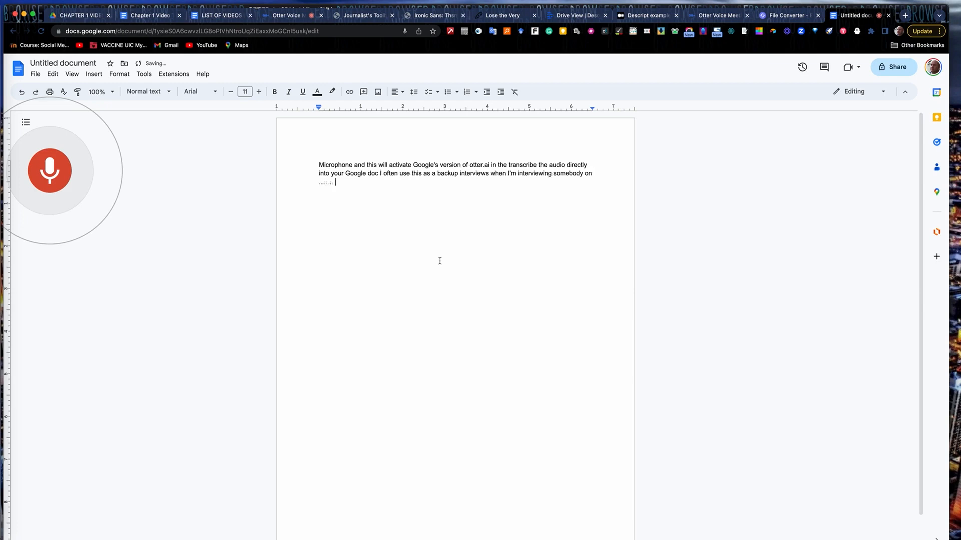
{"action": "type", "text": "Zoom I can always export the"}
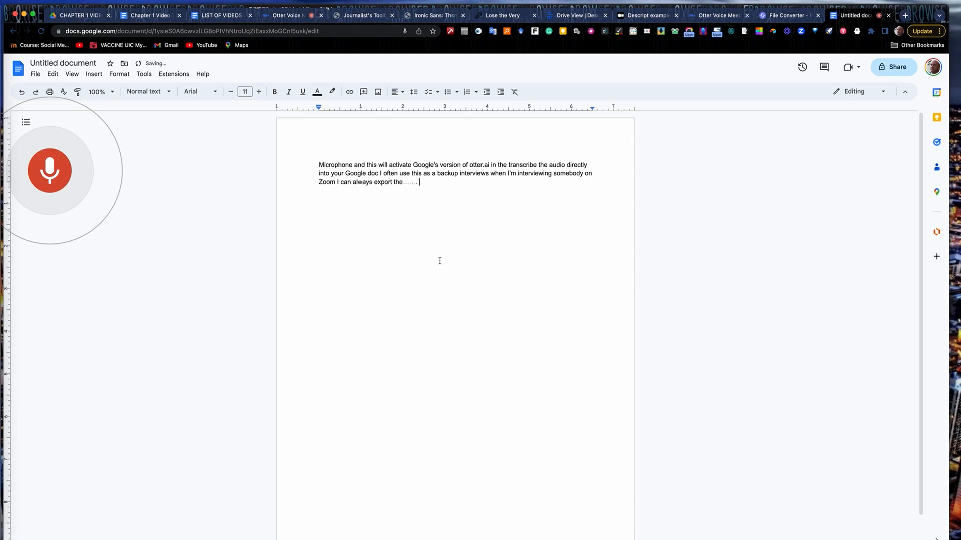
{"action": "type", "text": "transcript directly out of Zoom but"}
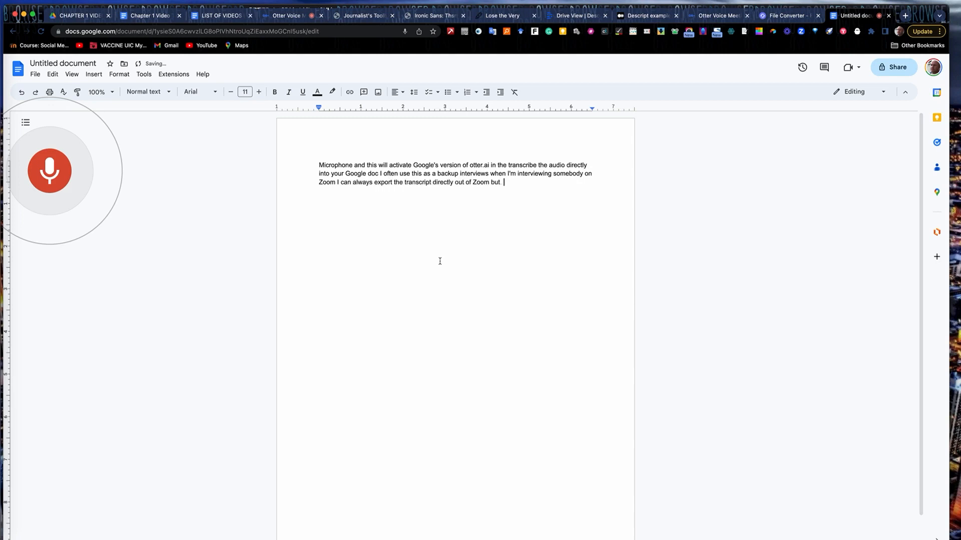
{"action": "type", "text": "I use this as a backup just in case it cuts"}
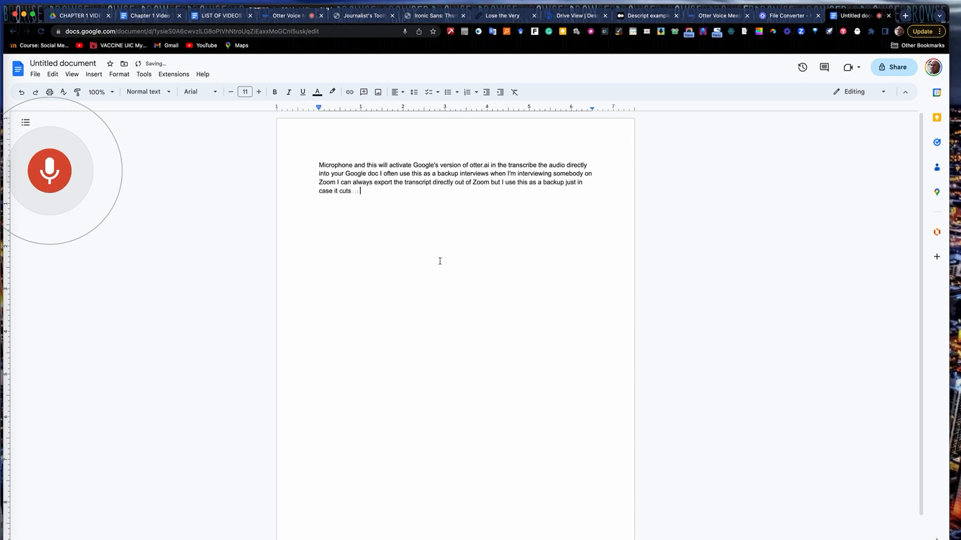